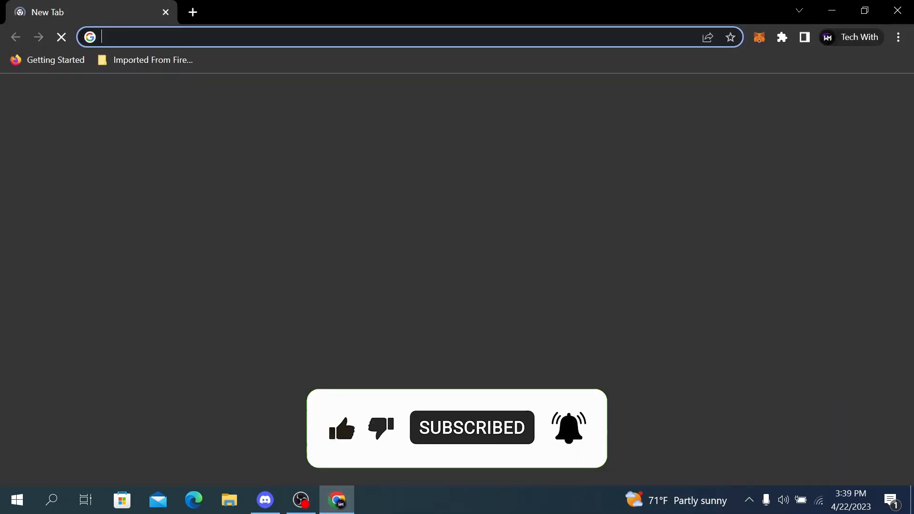
Search Google in Chrome for 'sql download'.
text(sql download)
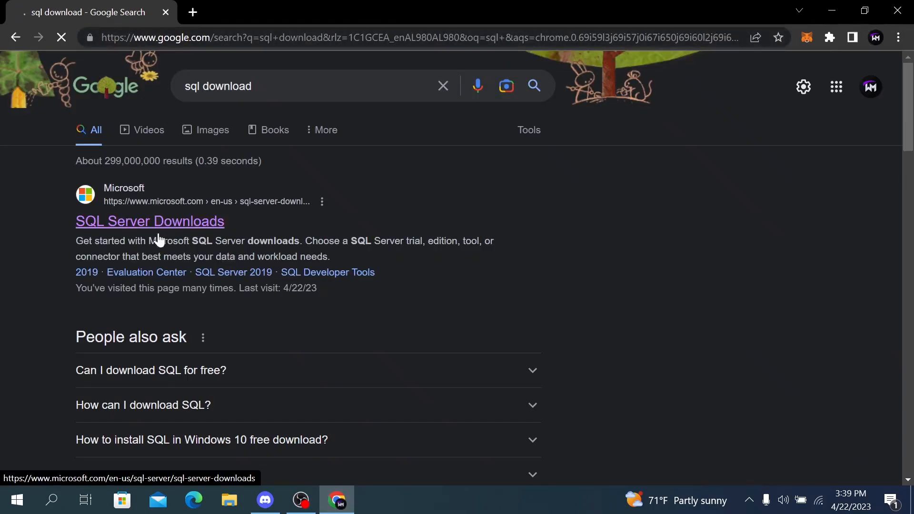
Open the SQL Server Downloads result and scroll to the free Developer and Express editions.
click(149, 221)
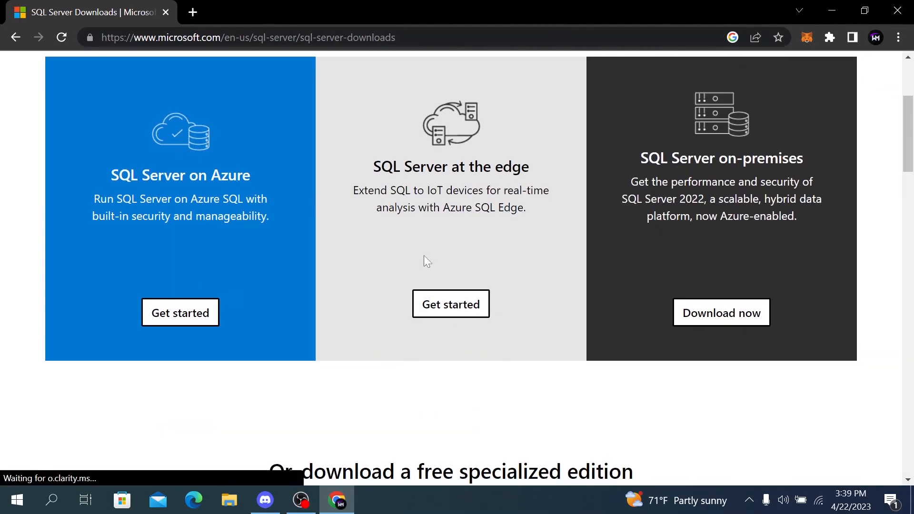
scroll(up, 3)
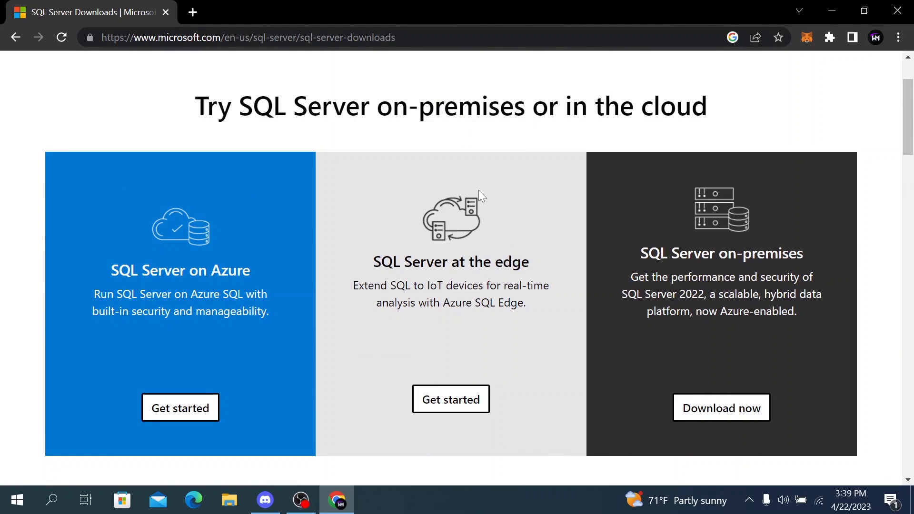
scroll(up, 3)
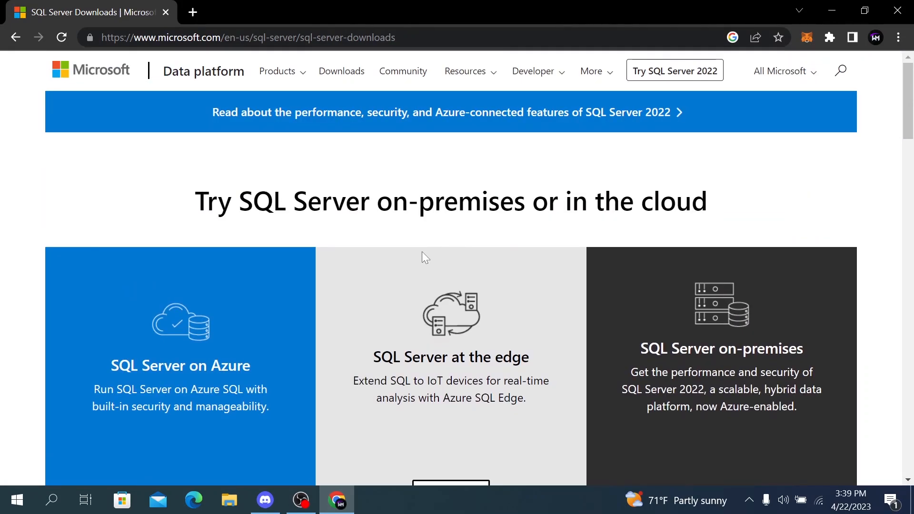
scroll(down, 3)
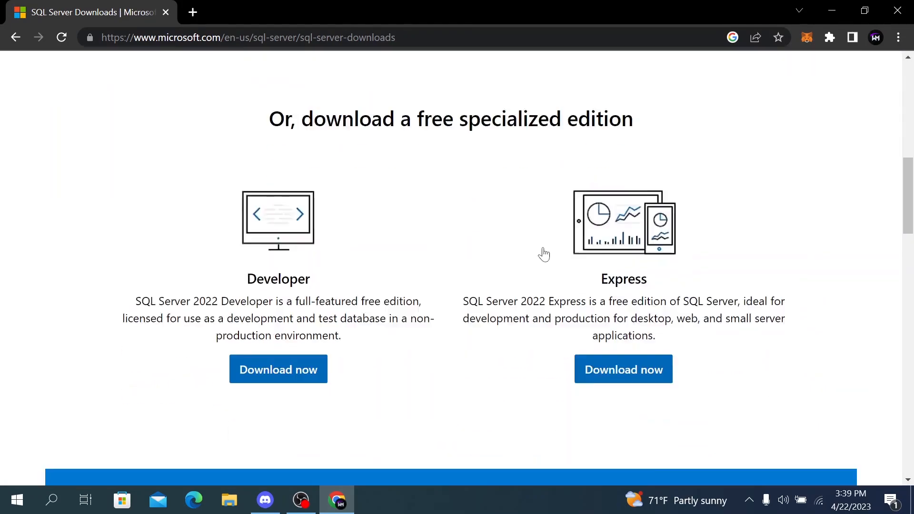
scroll(down, 3)
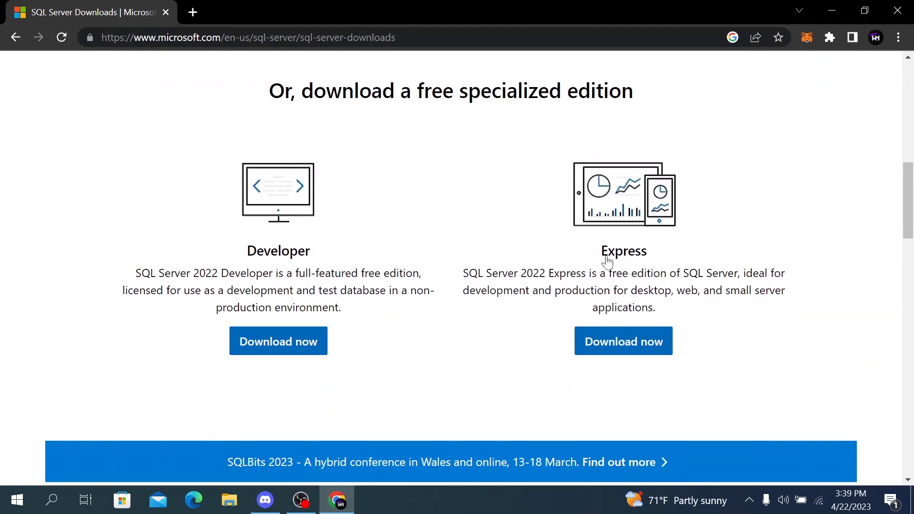
mouse_move(540, 291)
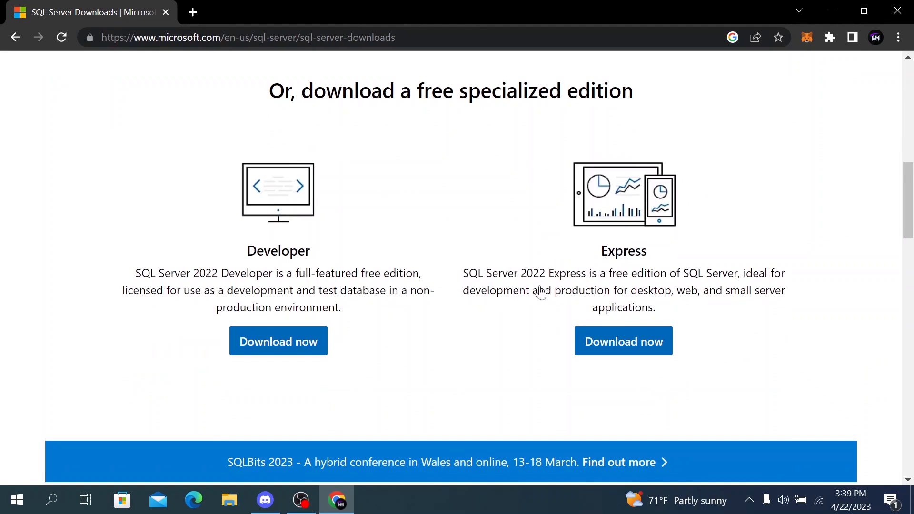
mouse_move(658, 301)
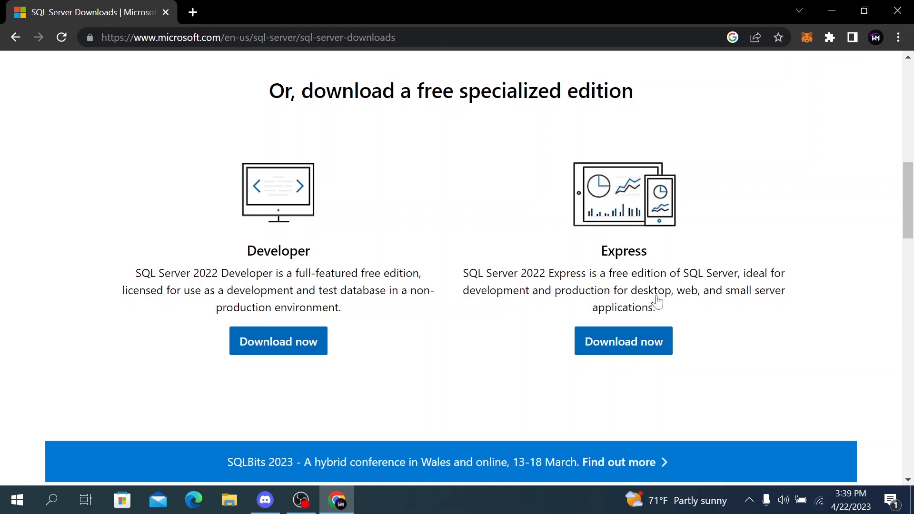
mouse_move(690, 285)
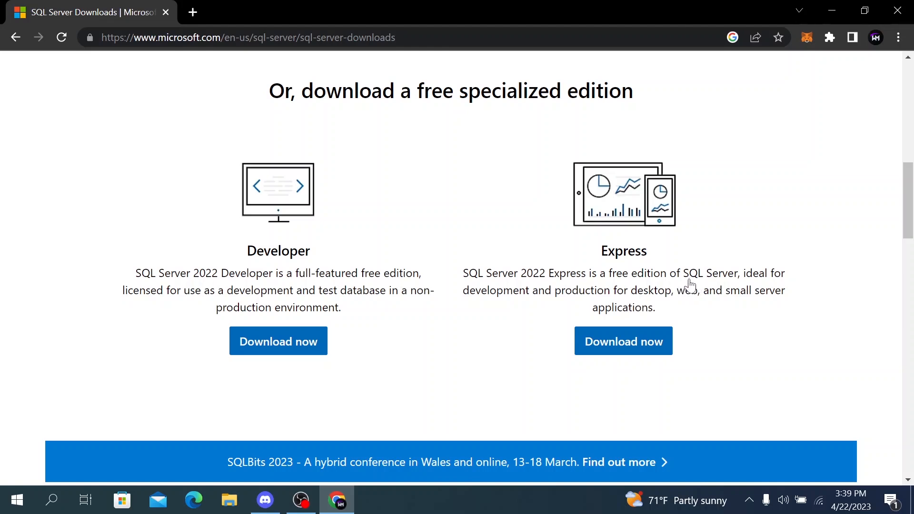
mouse_move(579, 303)
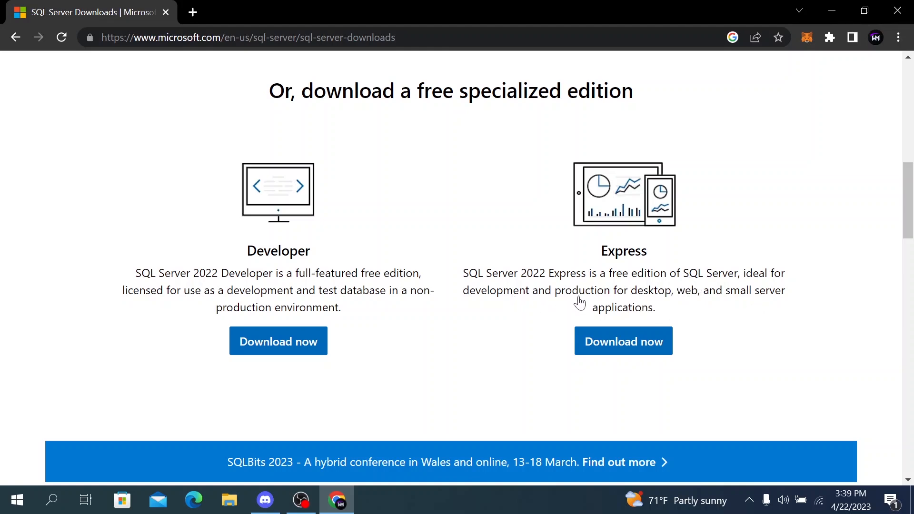
mouse_move(652, 299)
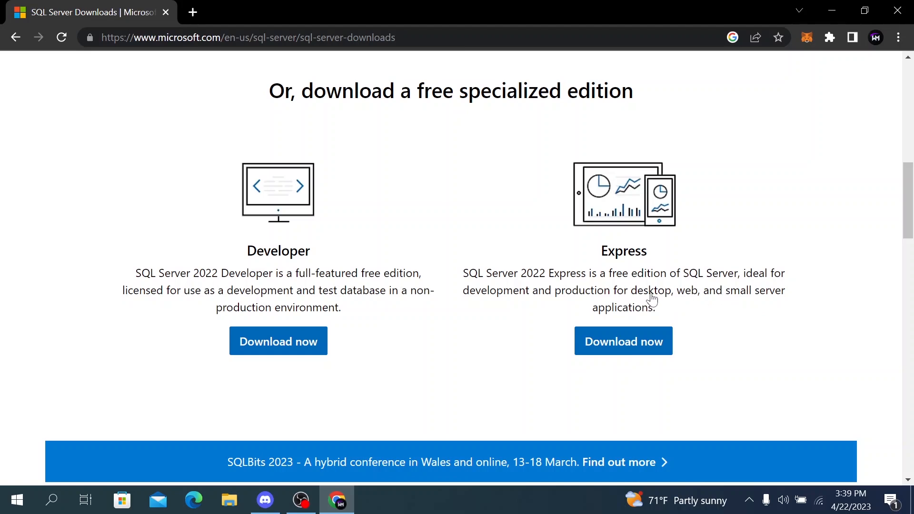
scroll(up, 3)
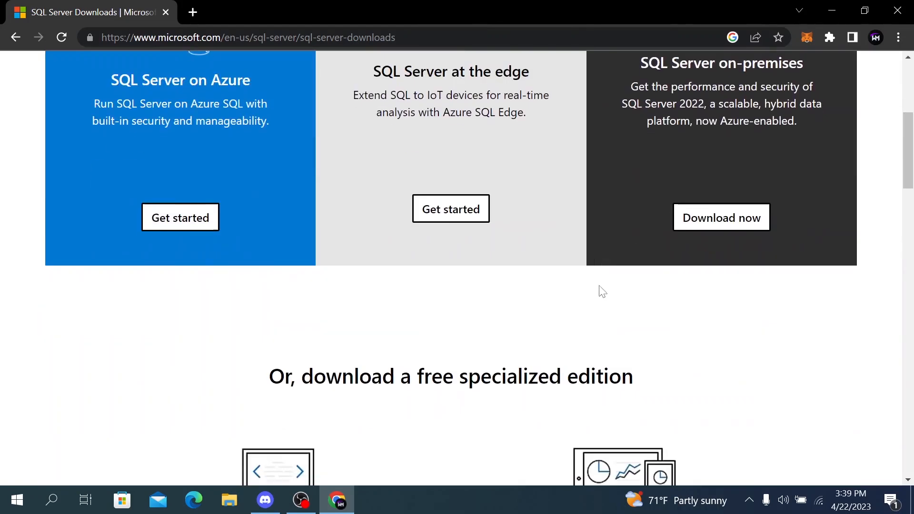
scroll(down, 3)
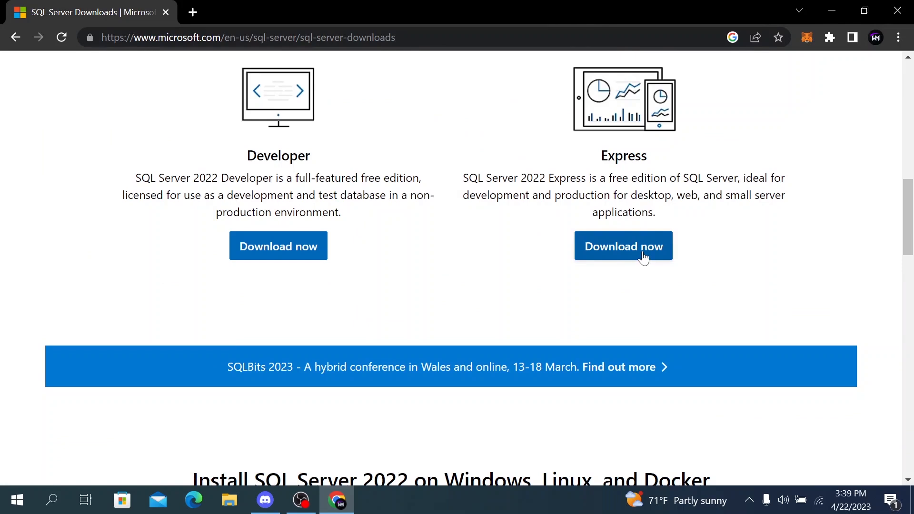
Download the Express edition installer SQL2022-SSEI-Expr.exe.
click(624, 246)
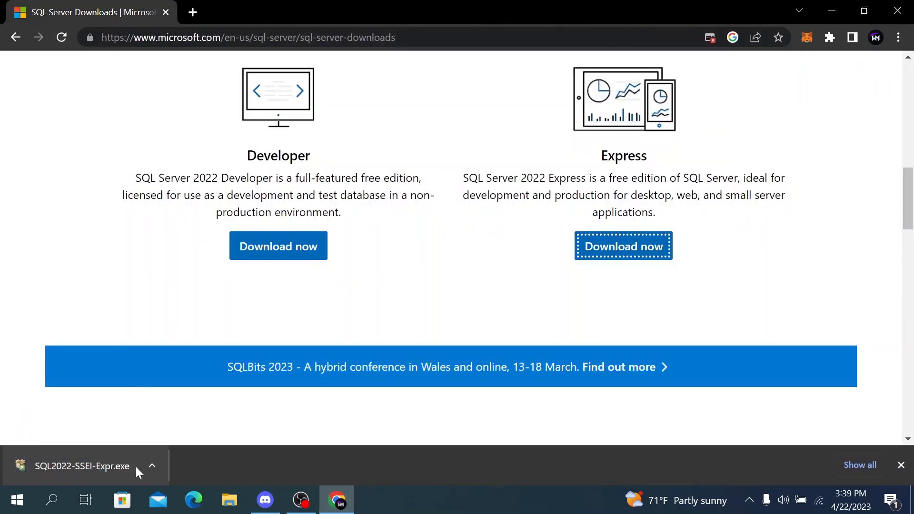
scroll(down, 3)
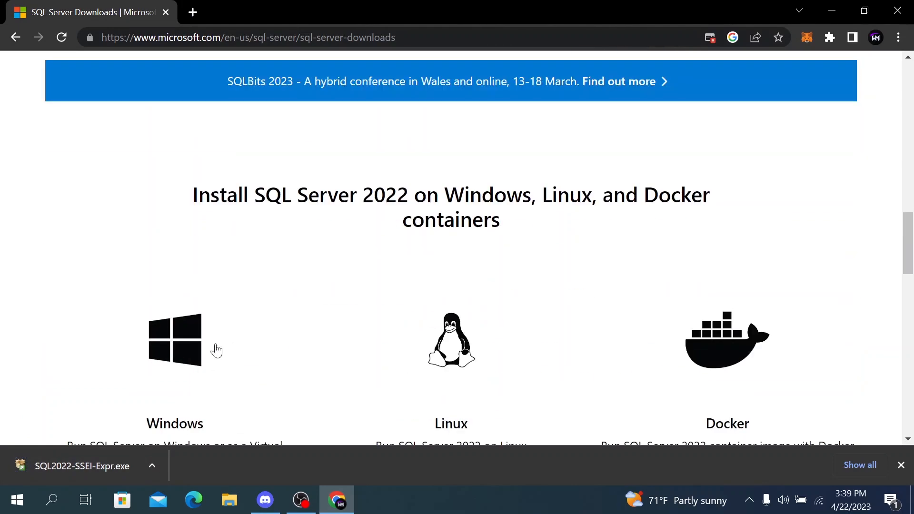
scroll(down, 3)
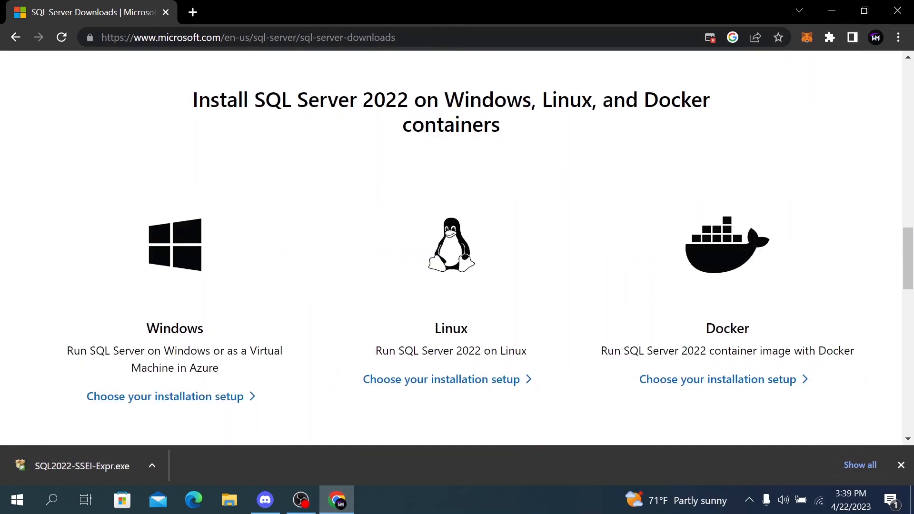
scroll(down, 3)
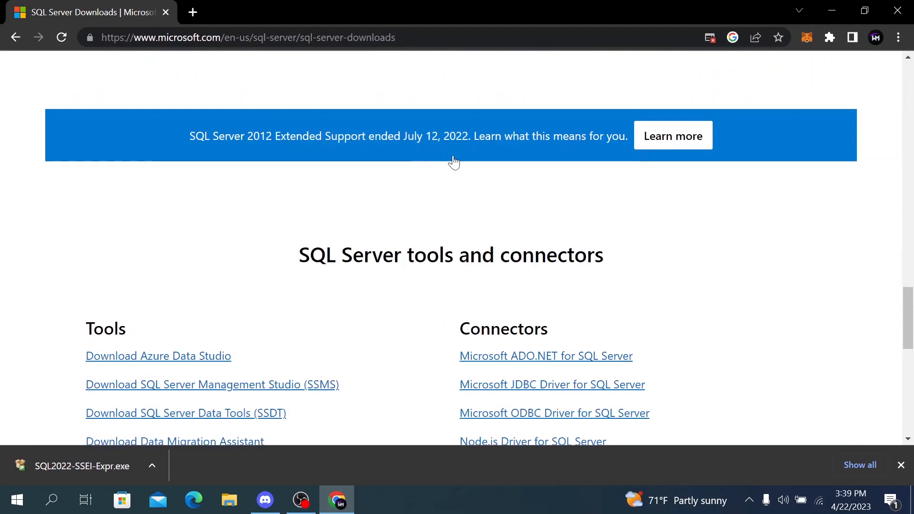
scroll(up, 3)
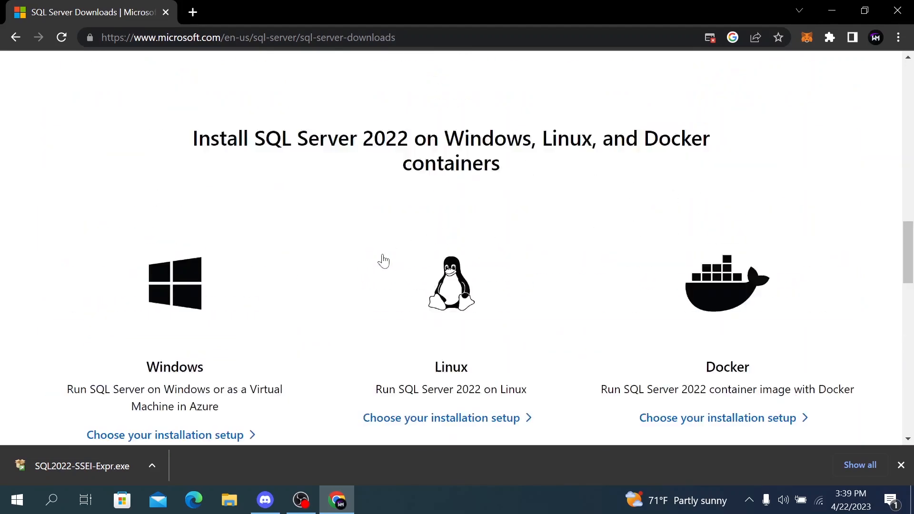
scroll(down, 3)
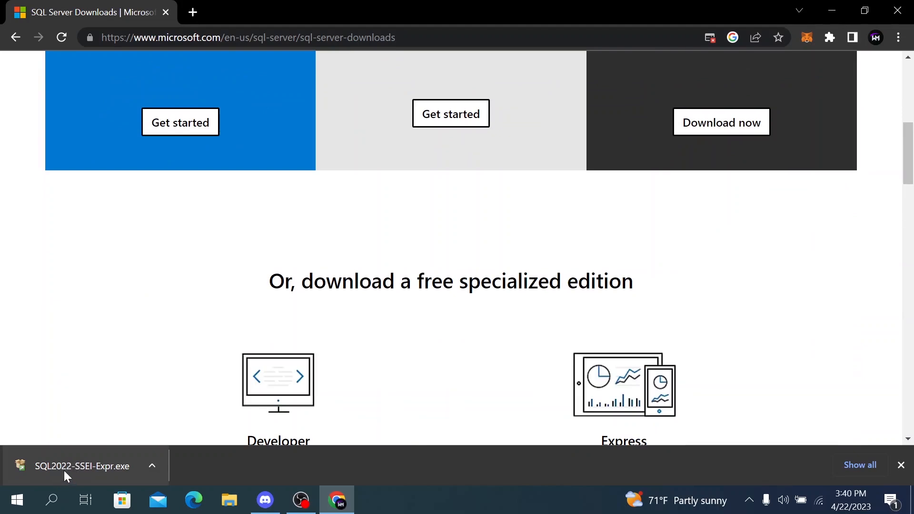
Launch SQL2022-SSEI-Expr.exe from Chrome's download bar.
click(82, 466)
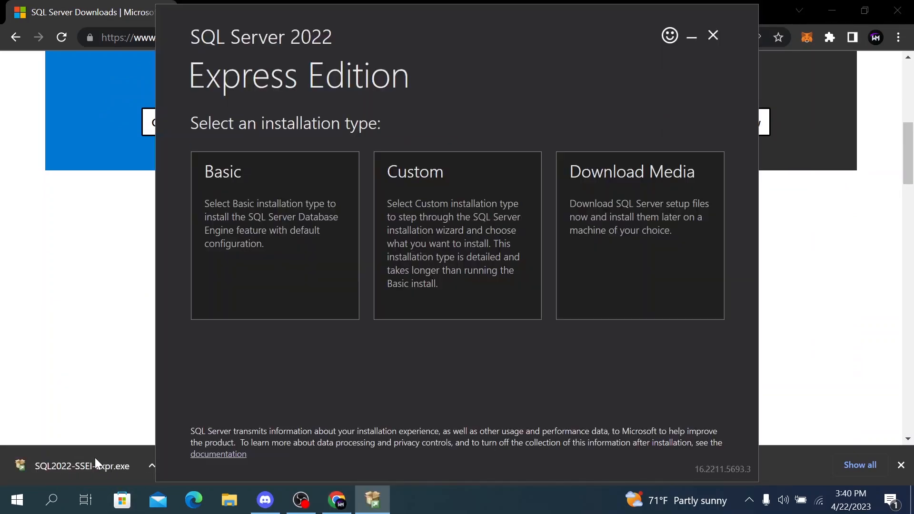
mouse_move(457, 236)
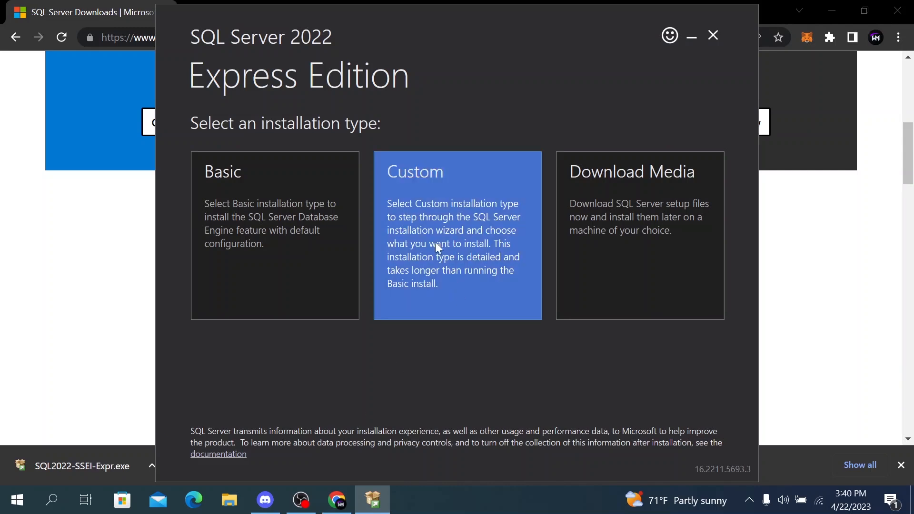
mouse_move(373, 130)
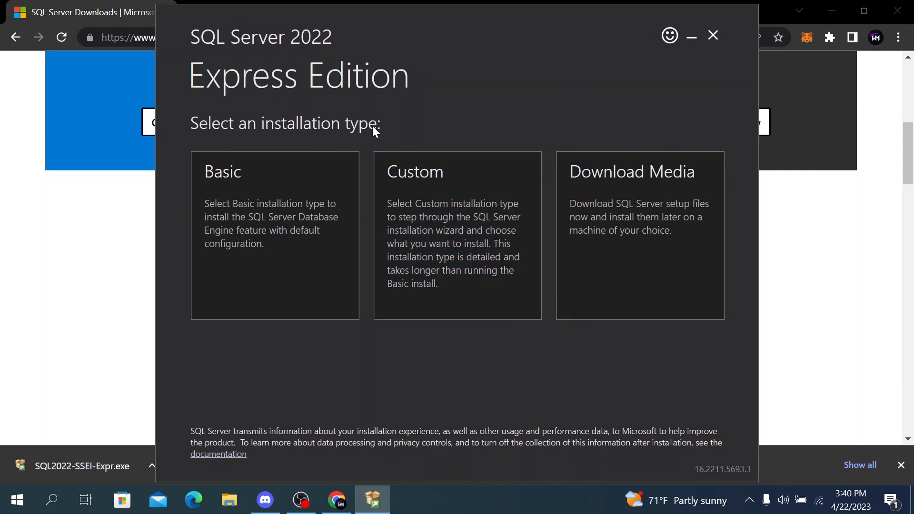
mouse_move(443, 225)
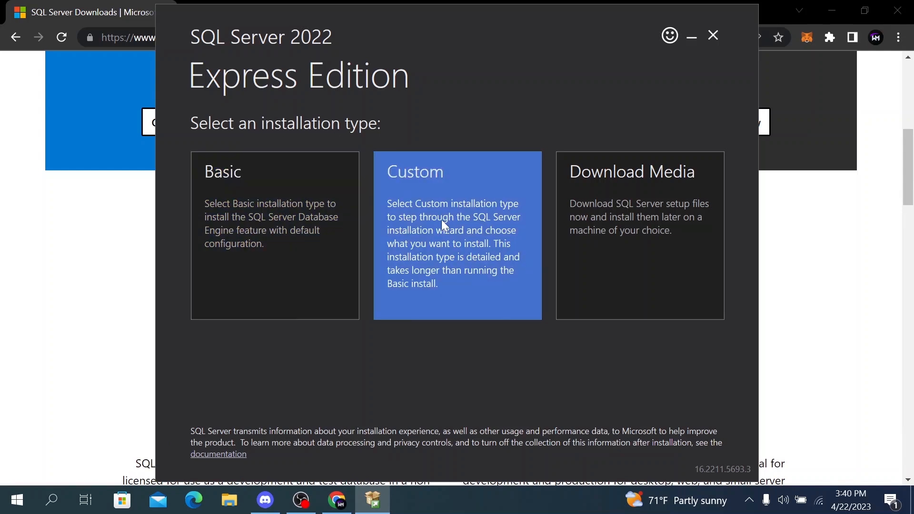
mouse_move(383, 293)
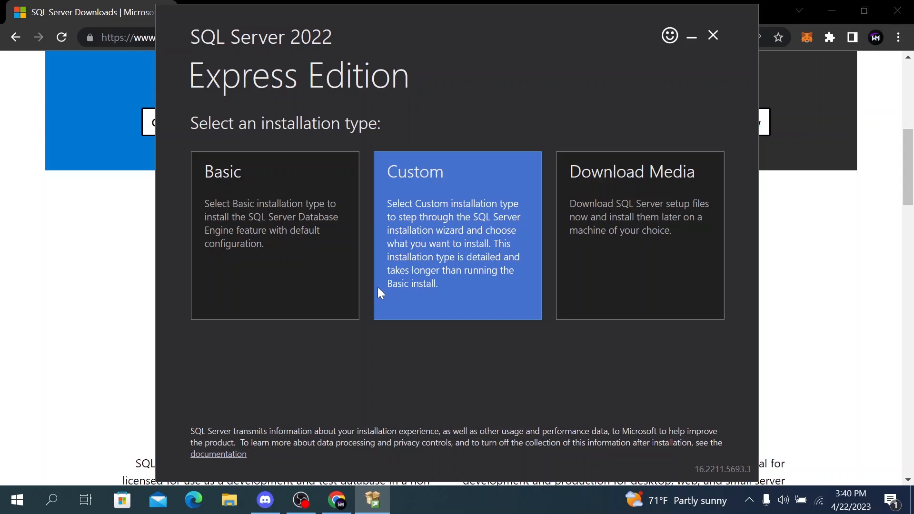
mouse_move(275, 269)
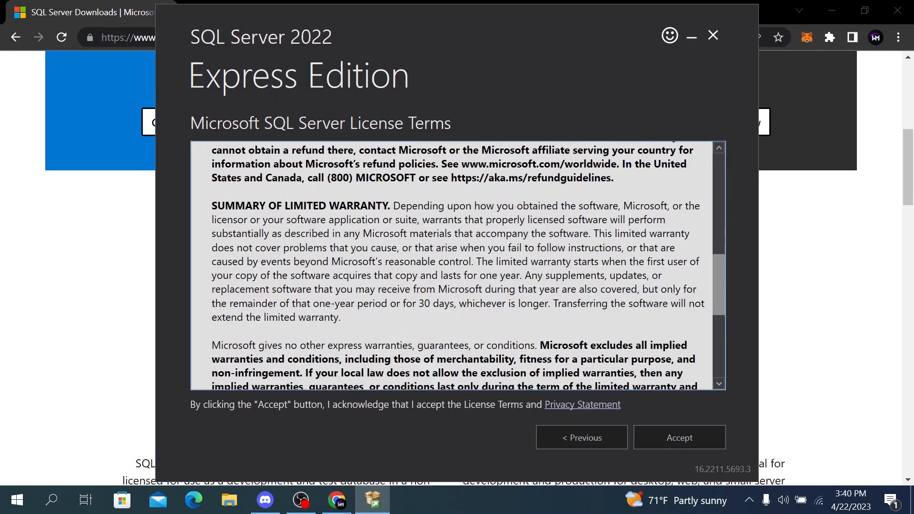
Scroll through the SQL Server license terms and accept them.
scroll(down, 3)
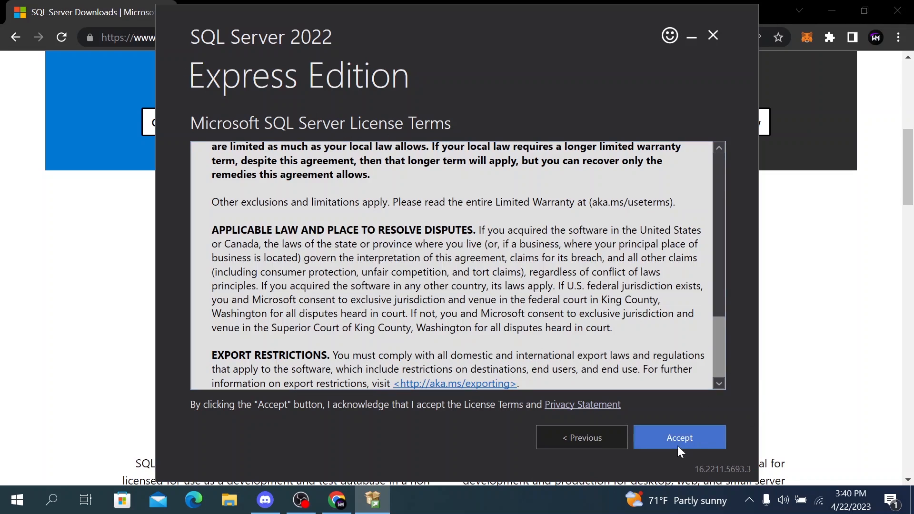
click(679, 437)
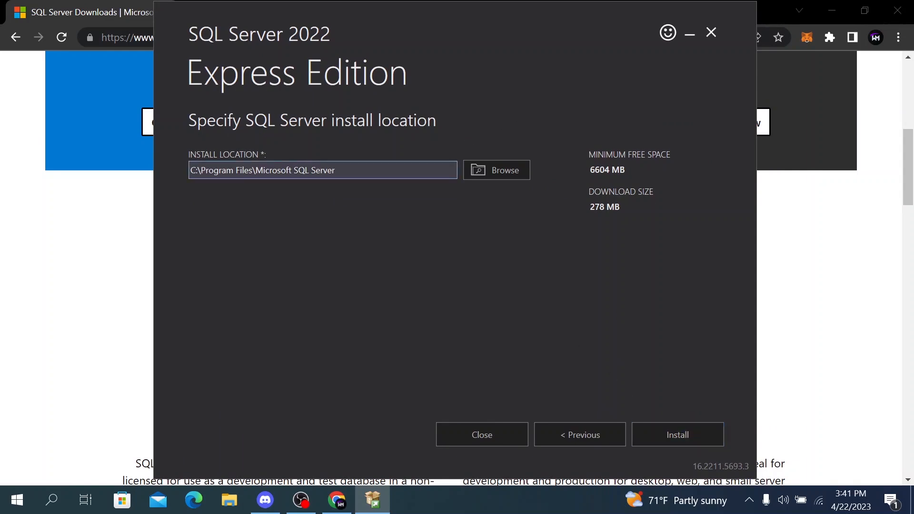
mouse_move(504, 170)
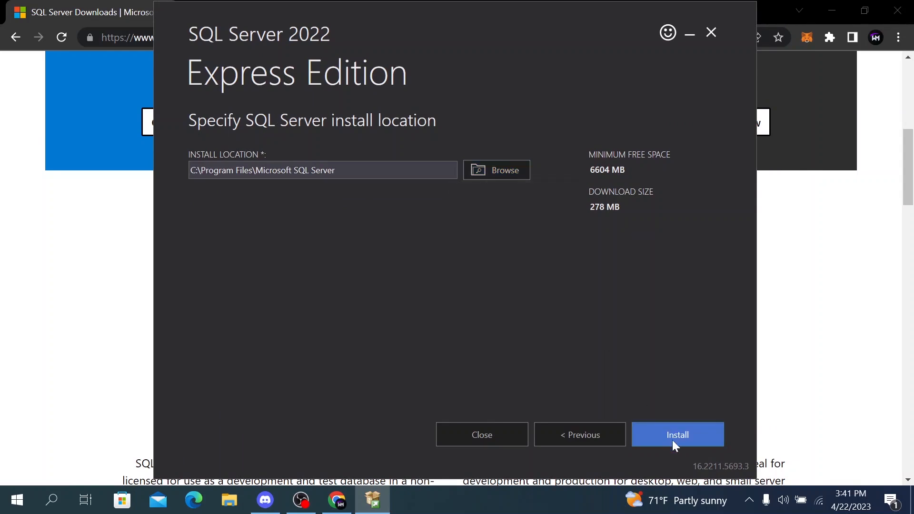
Install SQL Server Express to the default C:\Program Files\Microsoft SQL Server location.
click(677, 434)
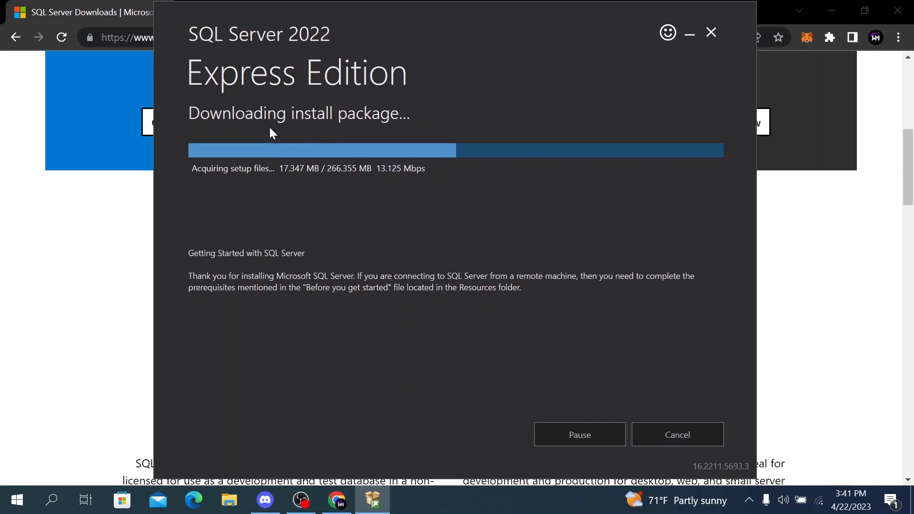
mouse_move(406, 182)
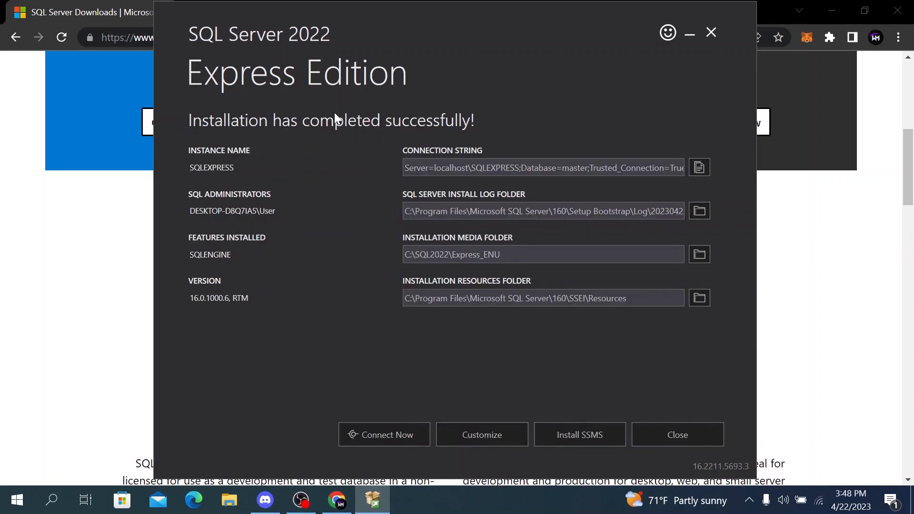
mouse_move(408, 166)
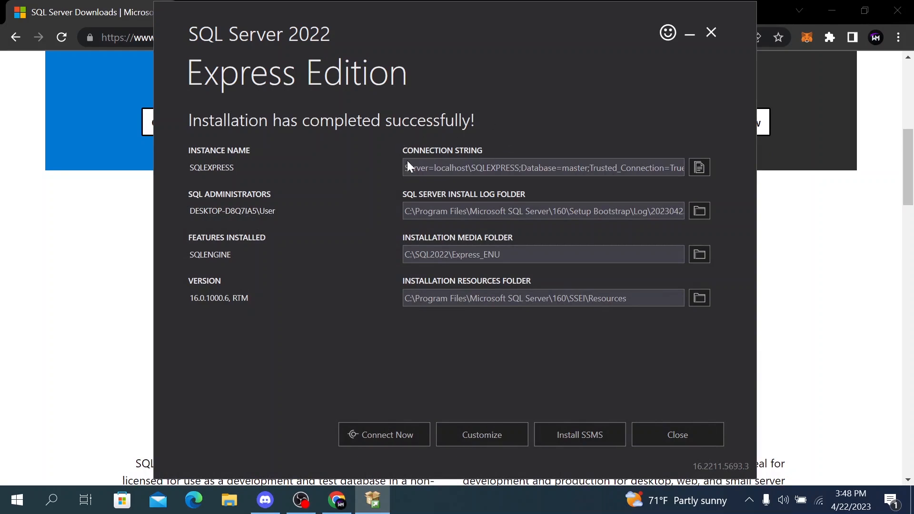
mouse_move(579, 434)
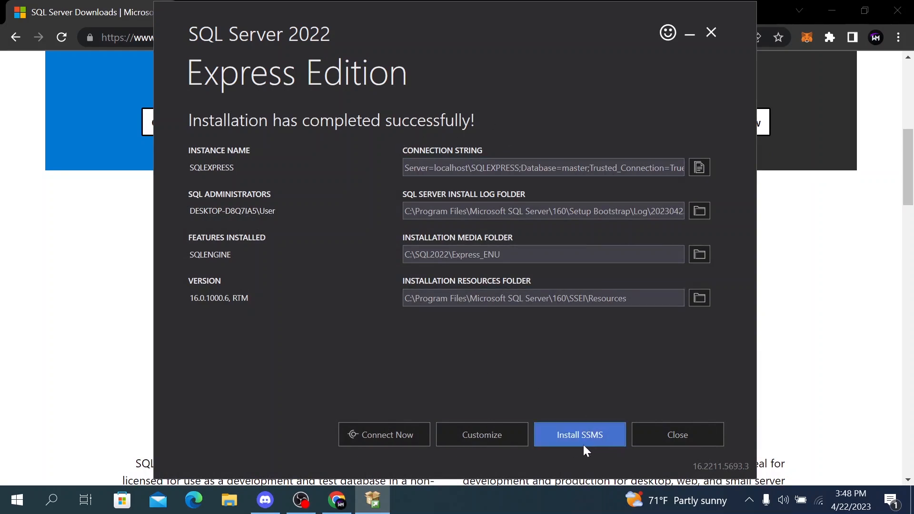
mouse_move(540, 373)
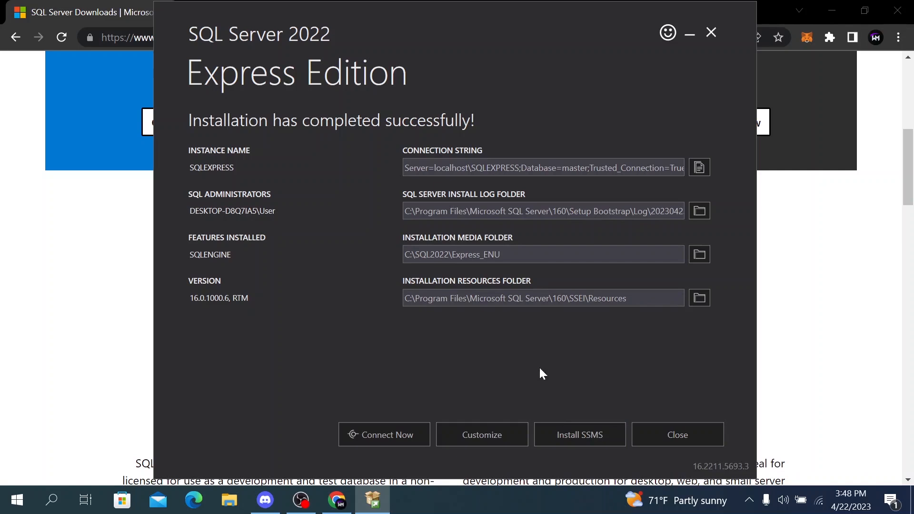
mouse_move(579, 435)
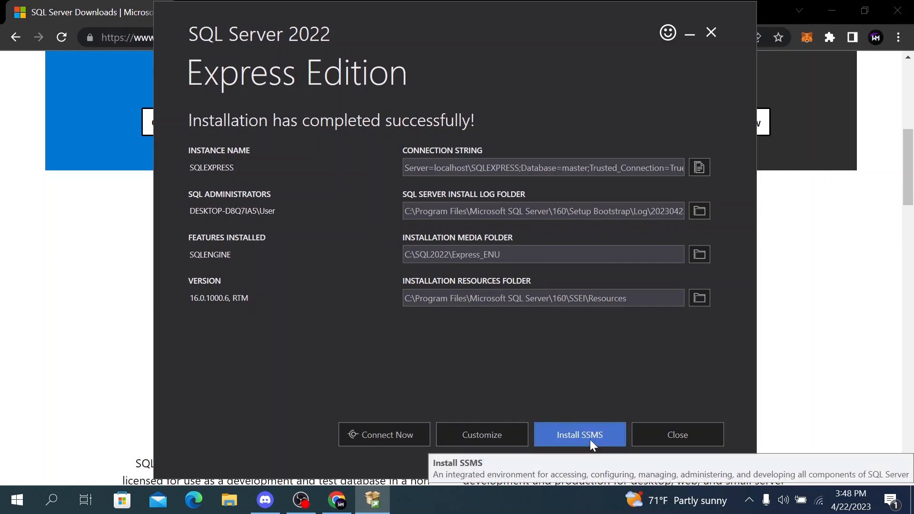
mouse_move(588, 440)
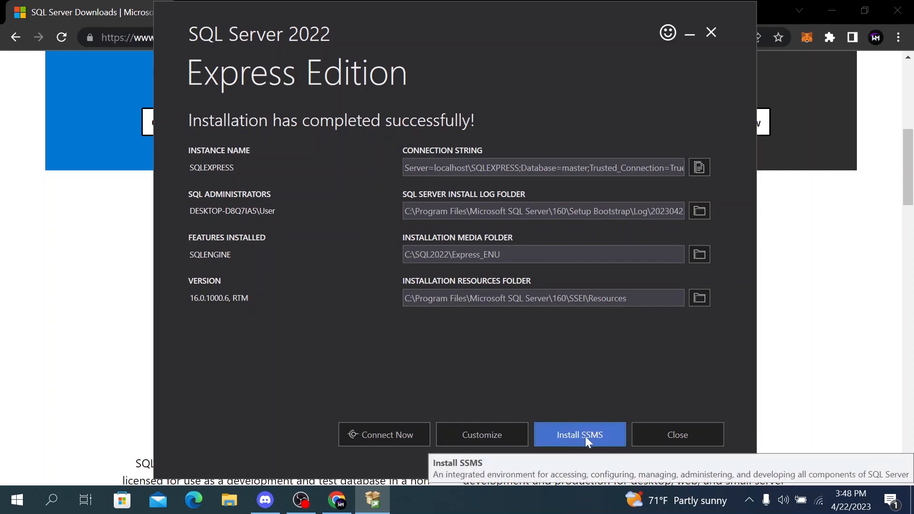
Open the Install SSMS link in Google Chrome.
click(579, 434)
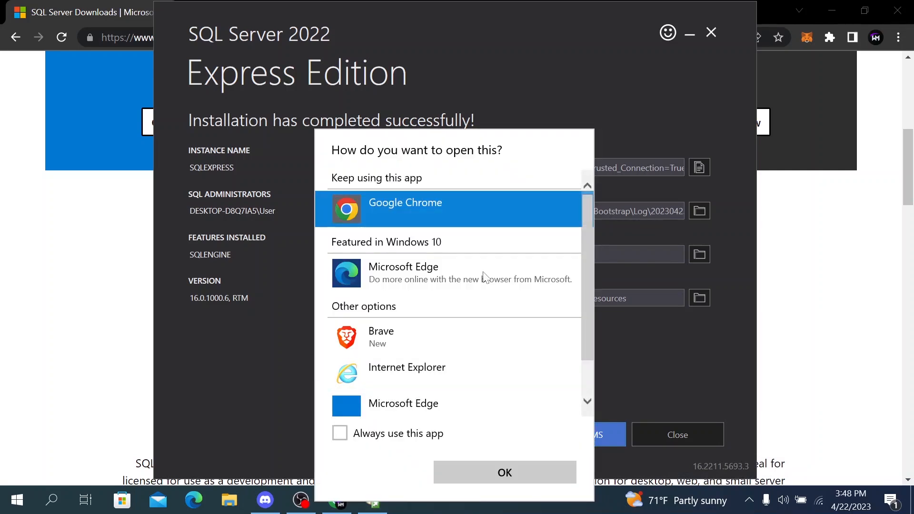
mouse_move(444, 208)
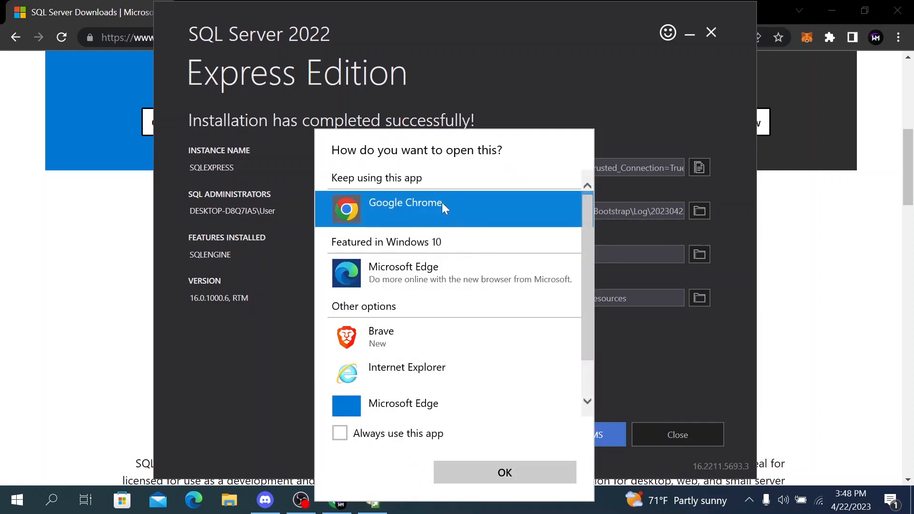
click(504, 473)
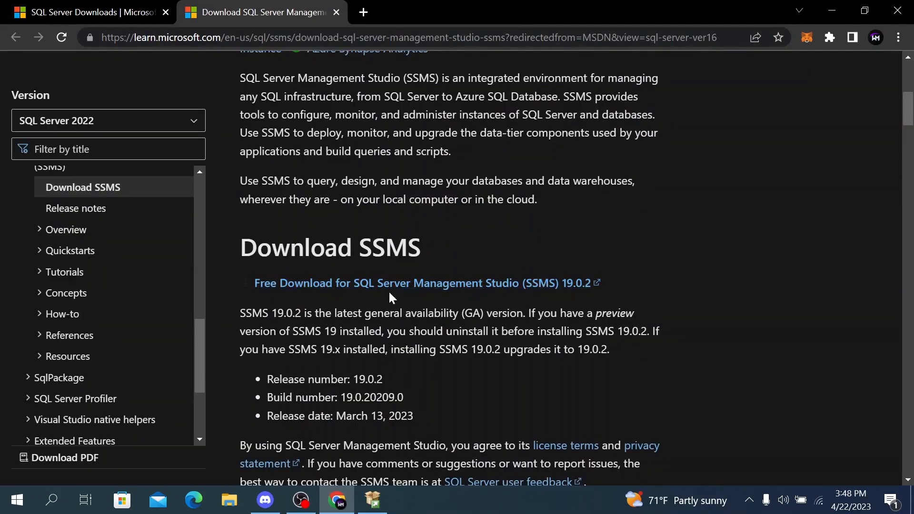
mouse_move(379, 295)
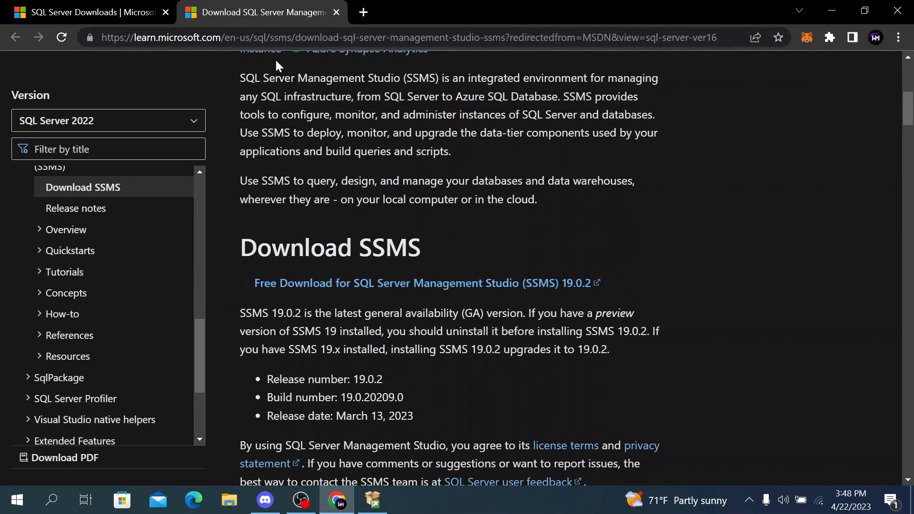
mouse_move(309, 283)
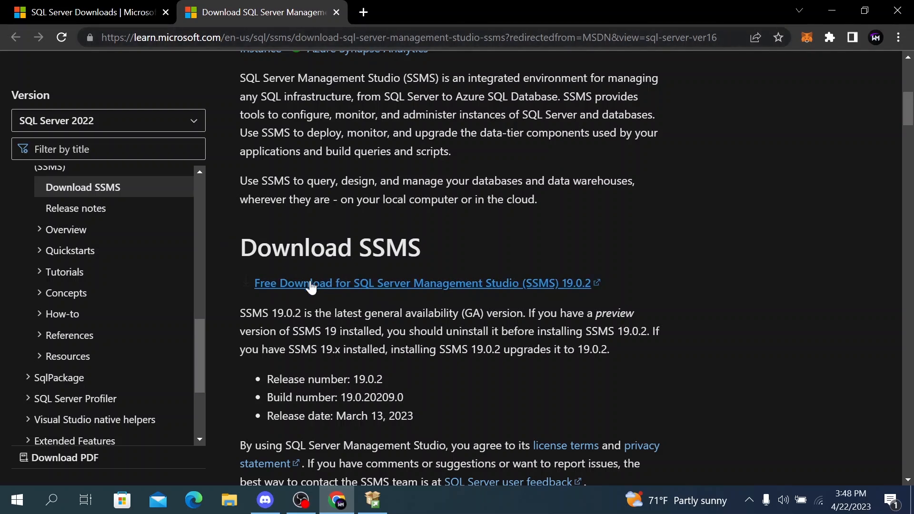
Scroll to the Download SSMS section listing SSMS 19.0.2.
scroll(down, 3)
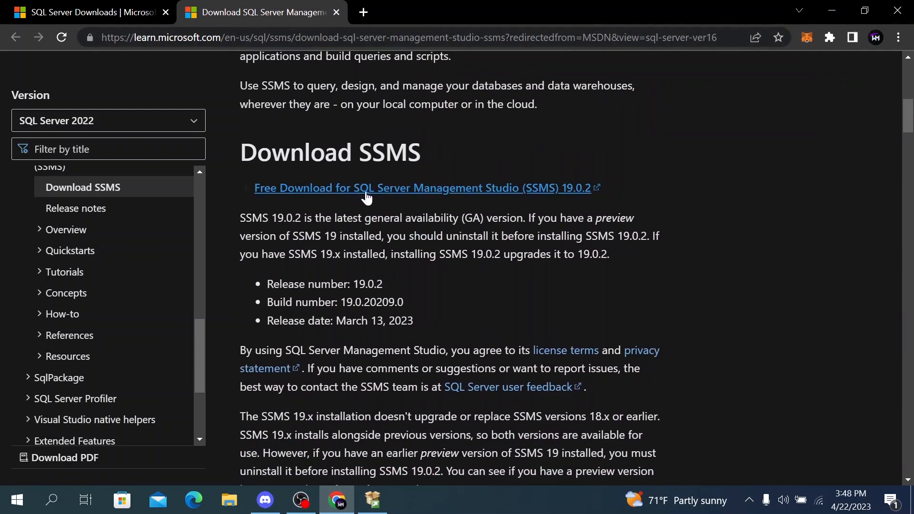
mouse_move(353, 191)
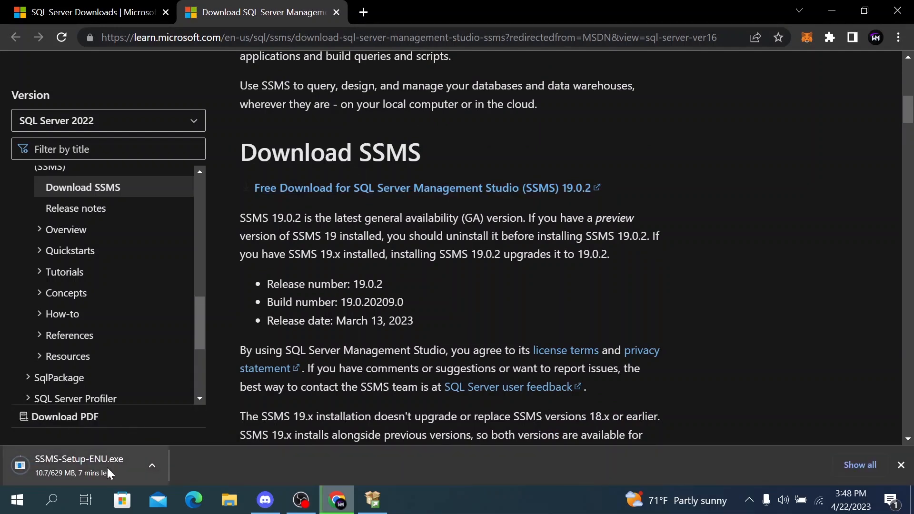
mouse_move(111, 474)
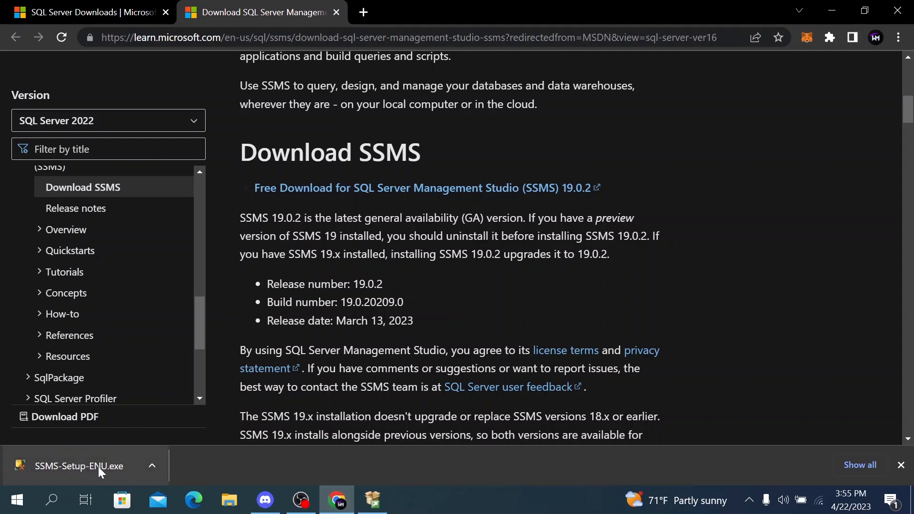
Launch SSMS-Setup-ENU.exe from Chrome's download bar.
click(80, 465)
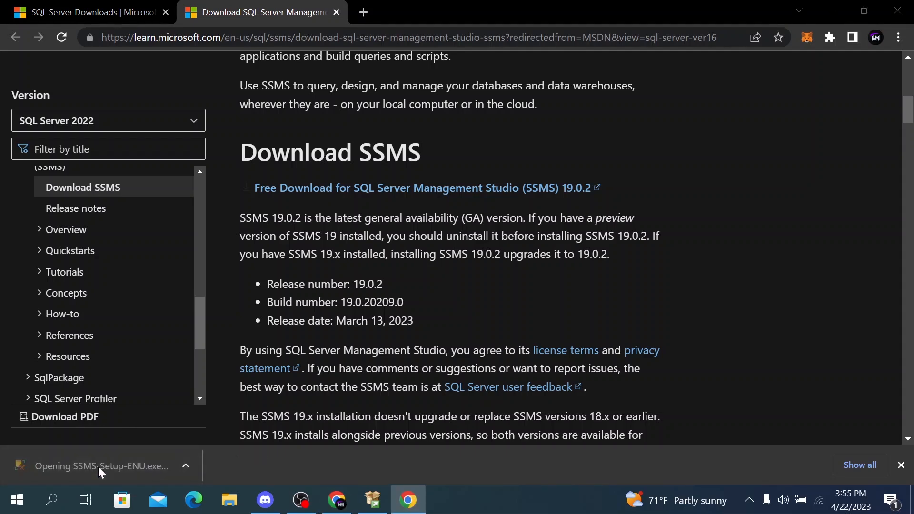
mouse_move(271, 480)
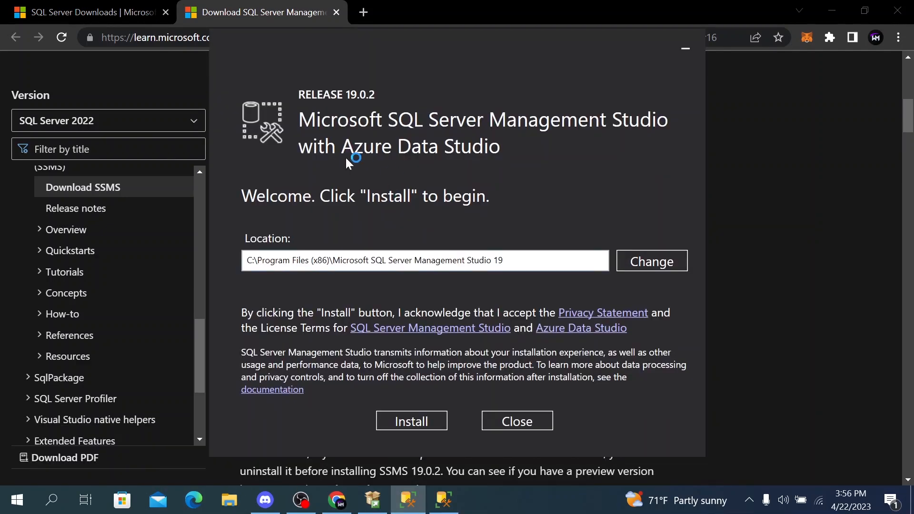
mouse_move(277, 108)
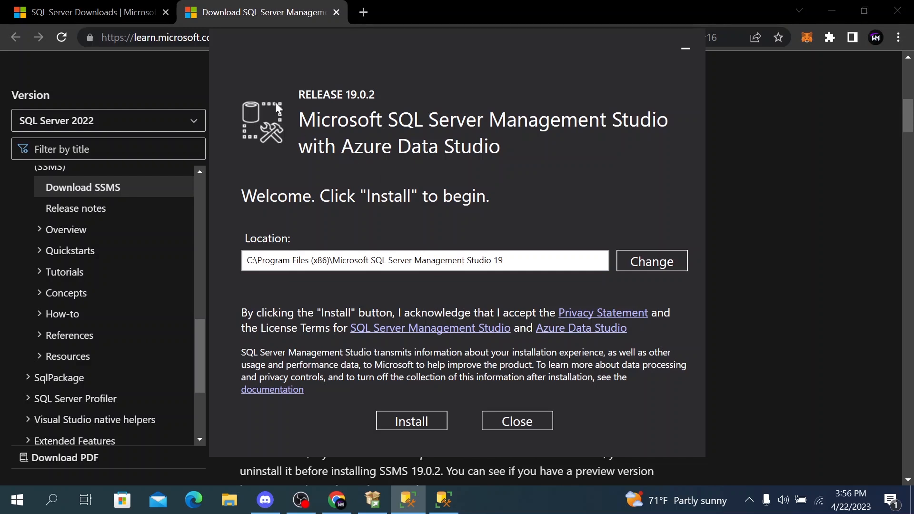
mouse_move(384, 226)
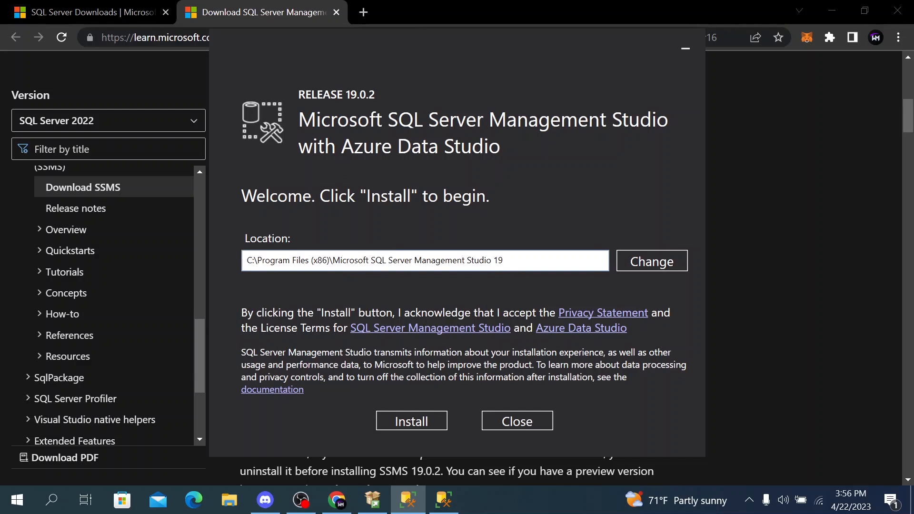
mouse_move(671, 264)
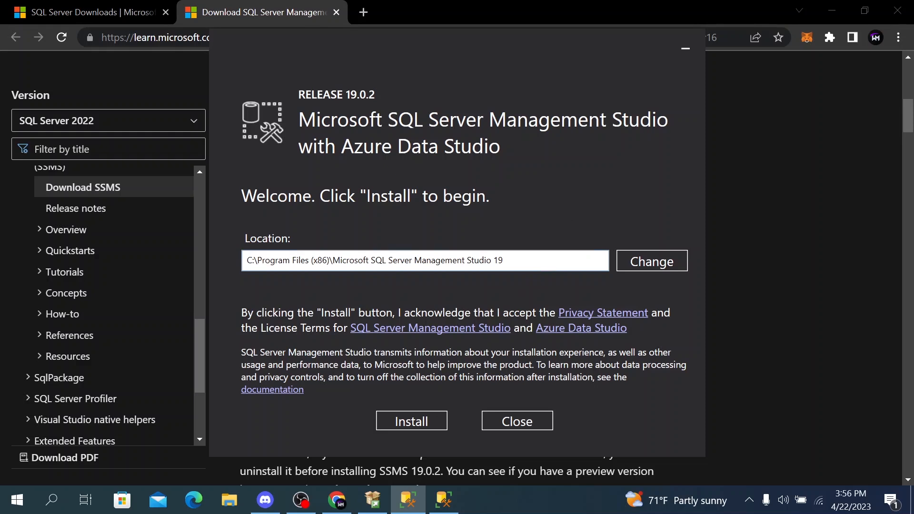
mouse_move(630, 395)
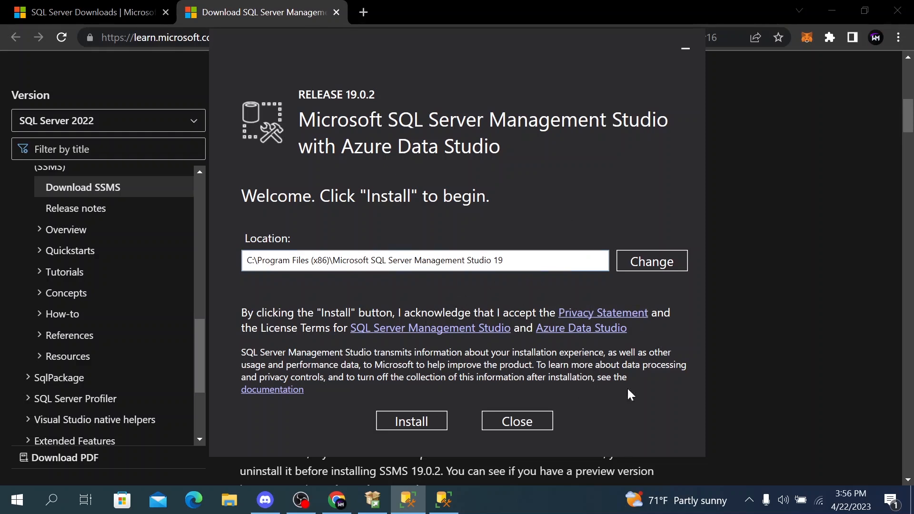
mouse_move(424, 423)
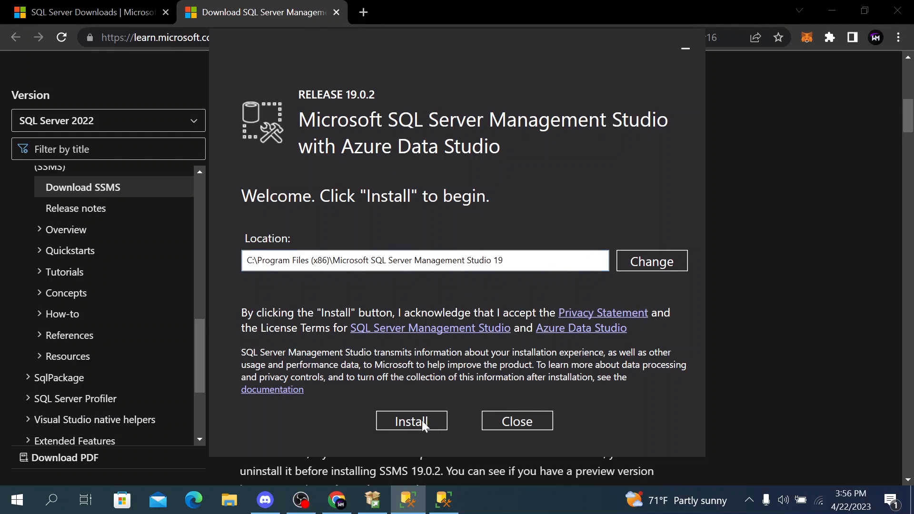
Install SSMS 19.0.2 into C:\Program Files (x86)\Microsoft SQL Server Management Studio 19.
click(411, 421)
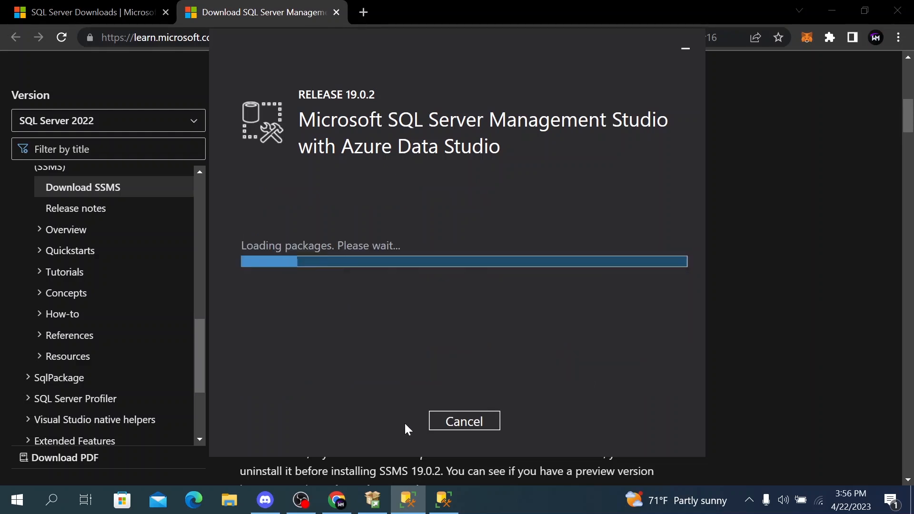
mouse_move(391, 258)
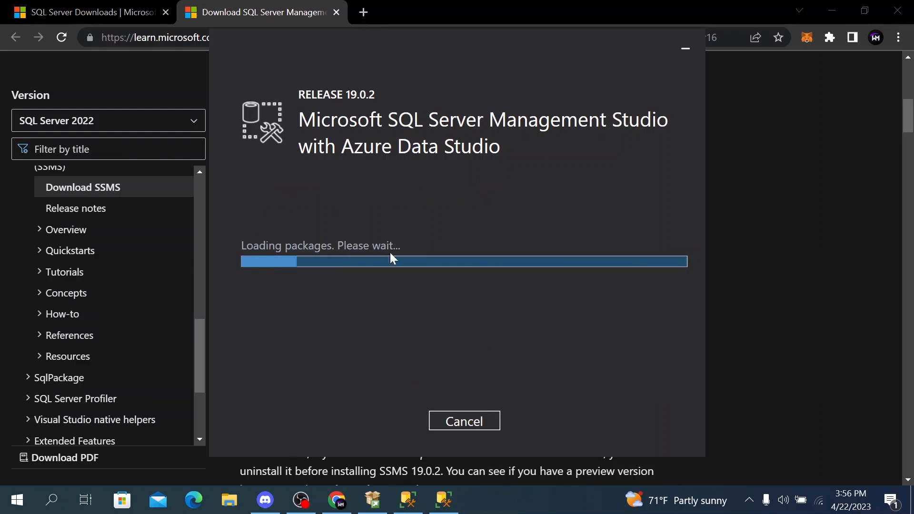
mouse_move(620, 124)
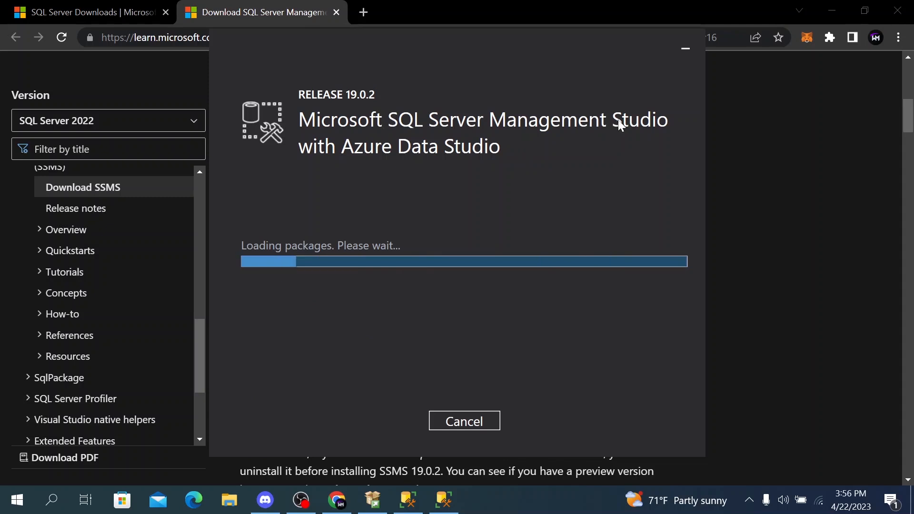
mouse_move(373, 196)
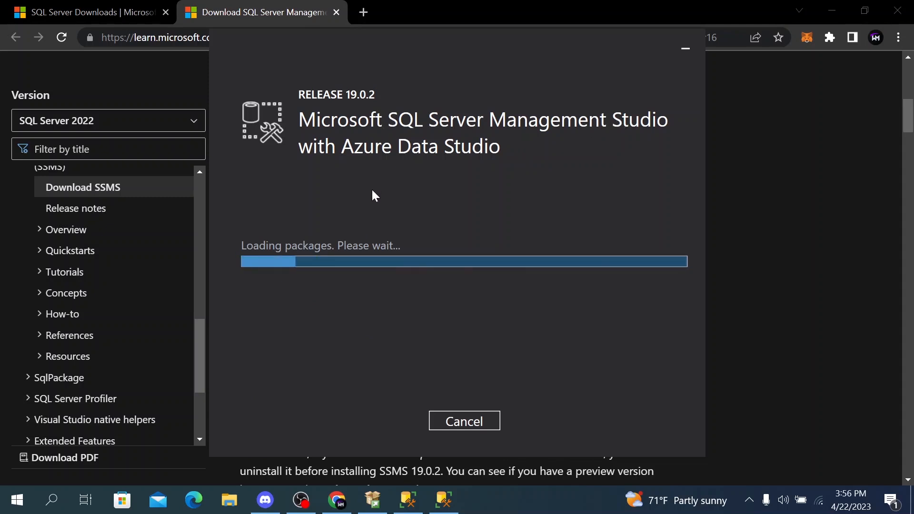
mouse_move(434, 215)
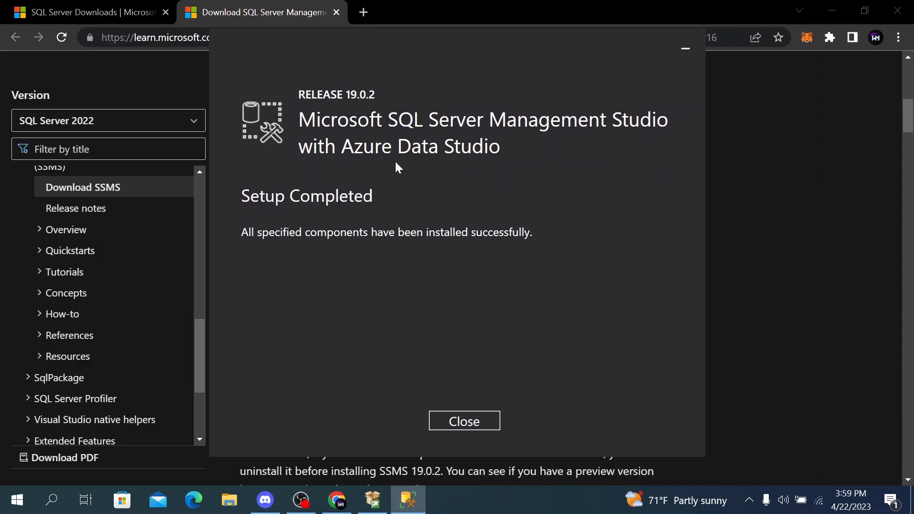
mouse_move(411, 406)
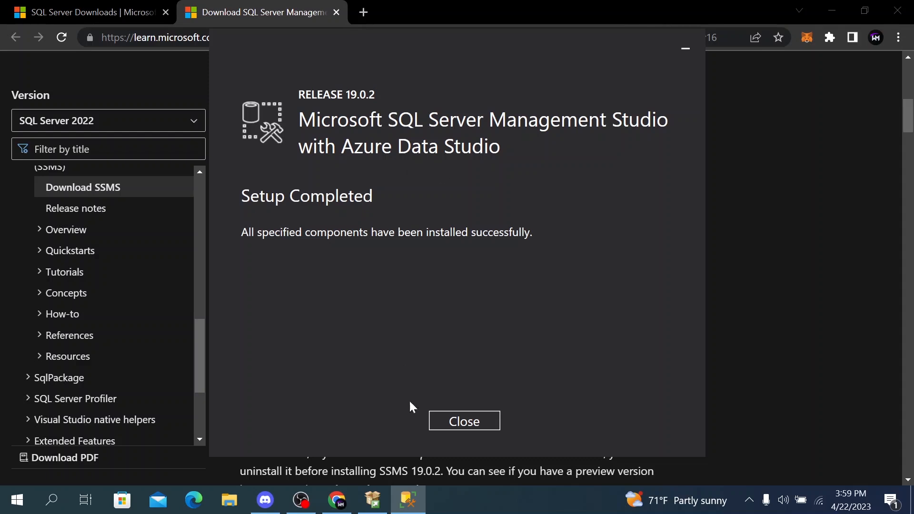
Close the finished SSMS installer and launch SQL Server Management Studio 19 from a Start search for 'sql'.
click(16, 499)
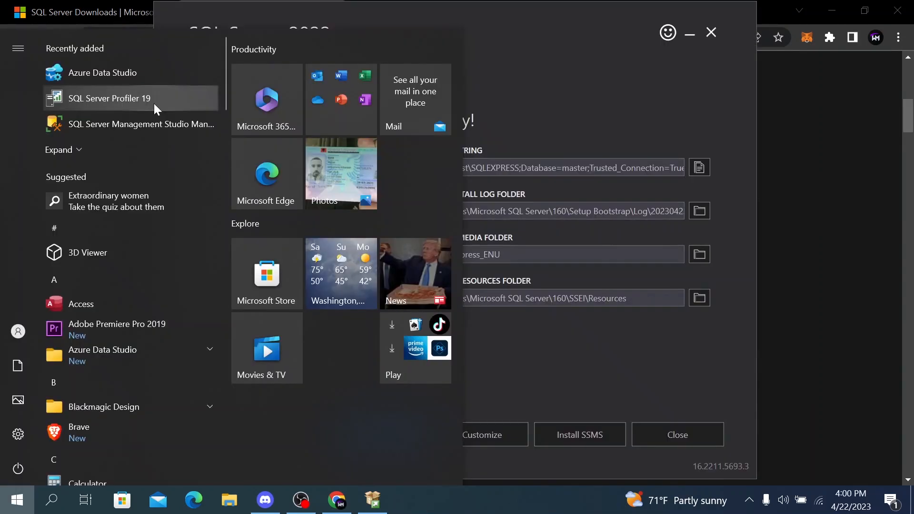
text(s)
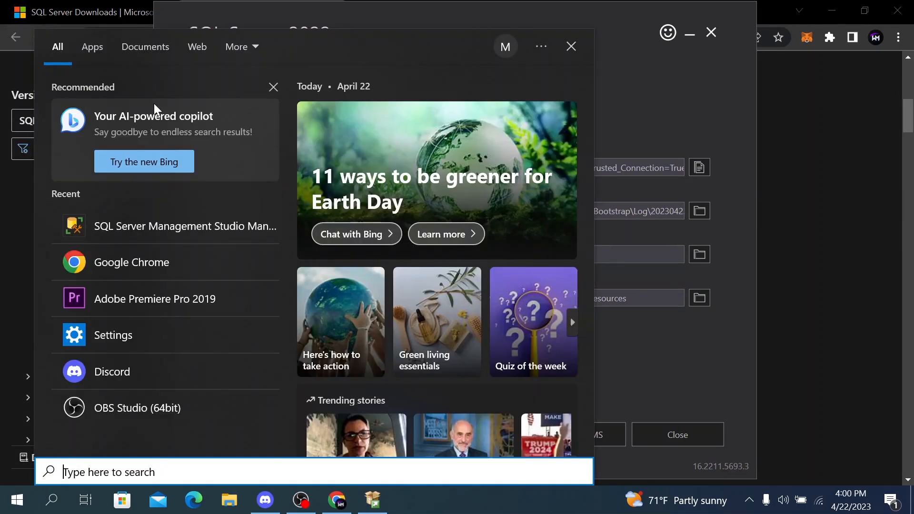
text(sql)
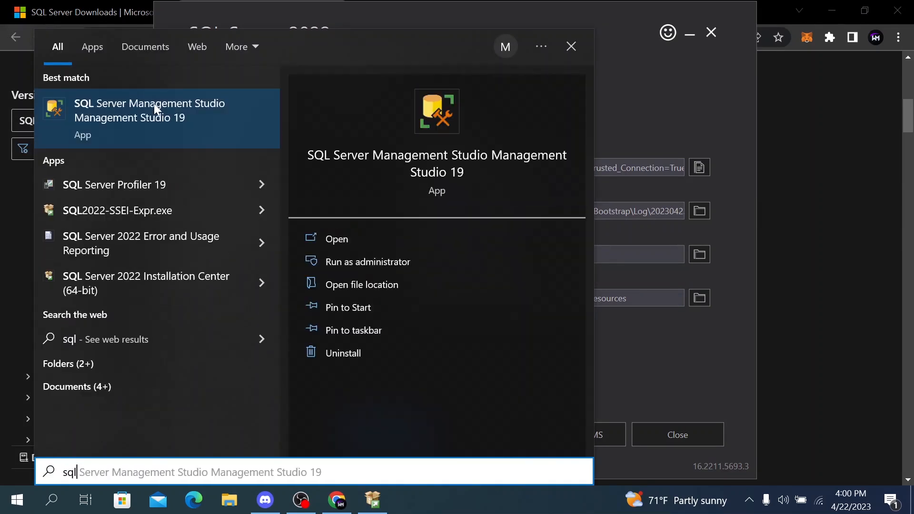
mouse_move(183, 131)
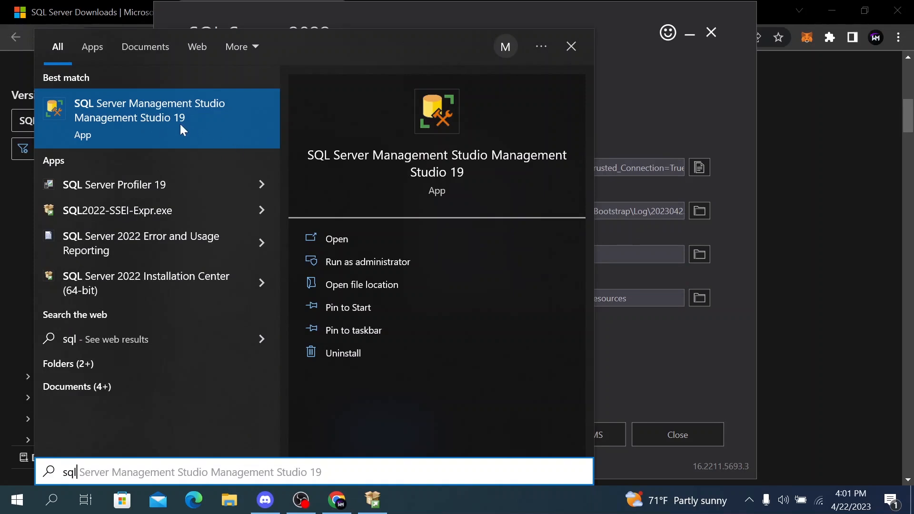
mouse_move(172, 132)
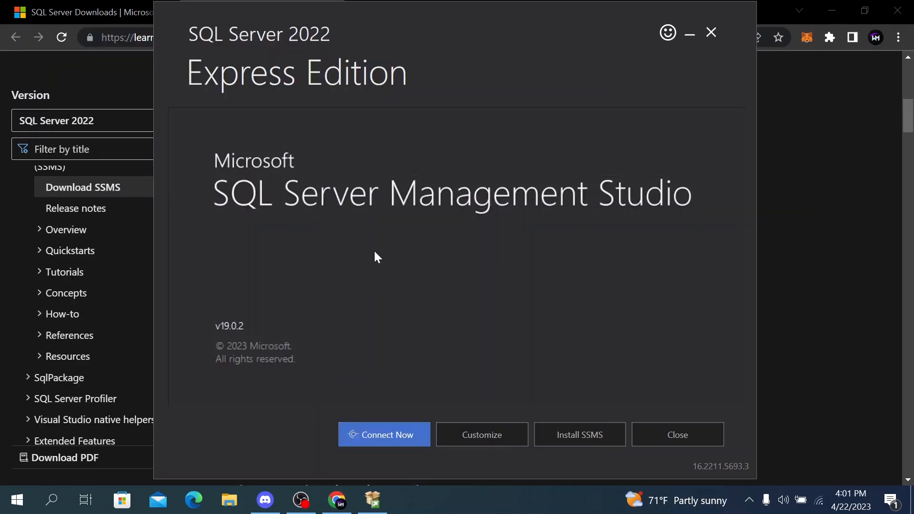
mouse_move(452, 255)
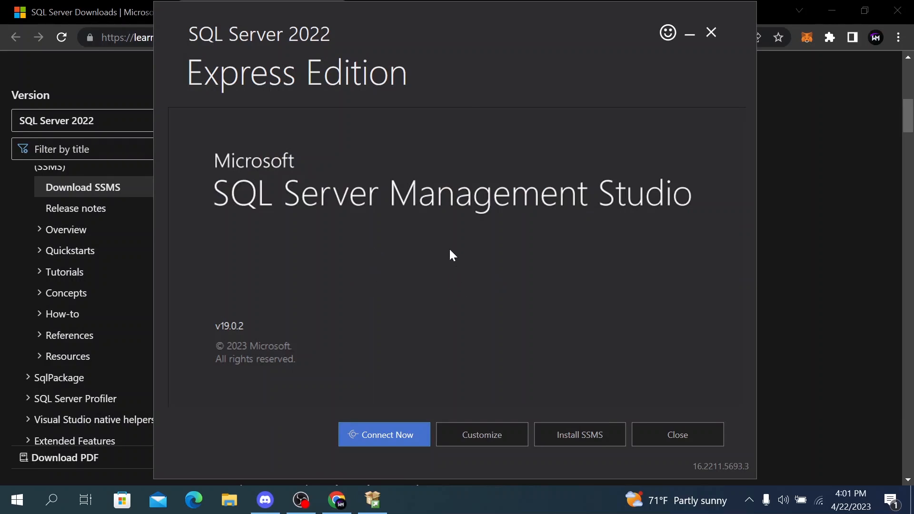
mouse_move(596, 304)
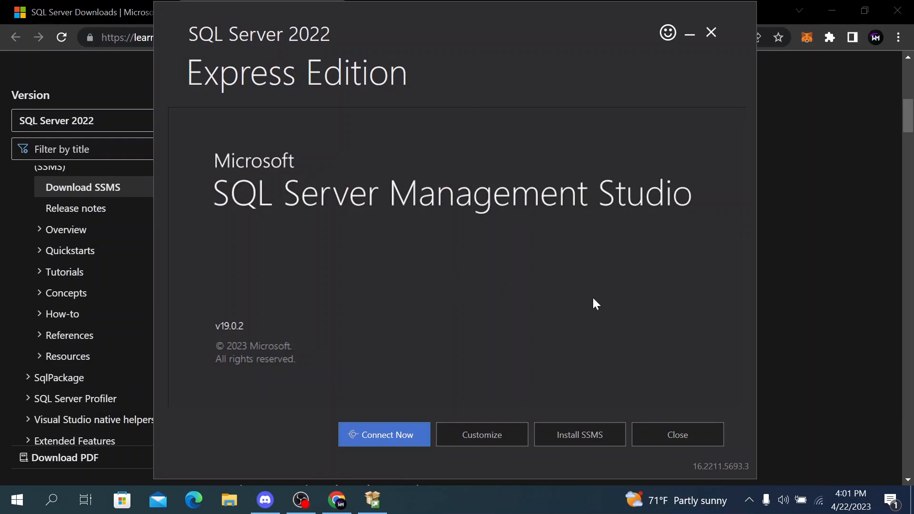
Connect to the local SQLEXPRESS Database Engine with Windows Authentication.
click(385, 435)
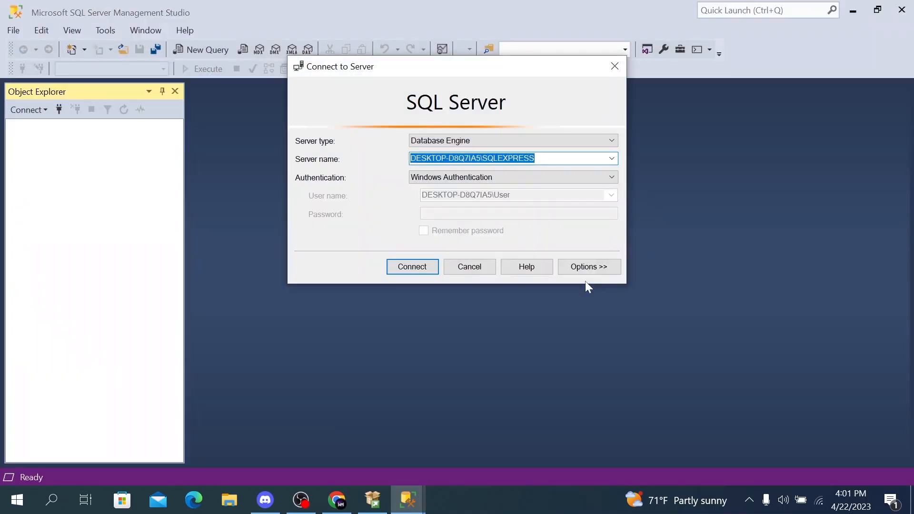
mouse_move(579, 290)
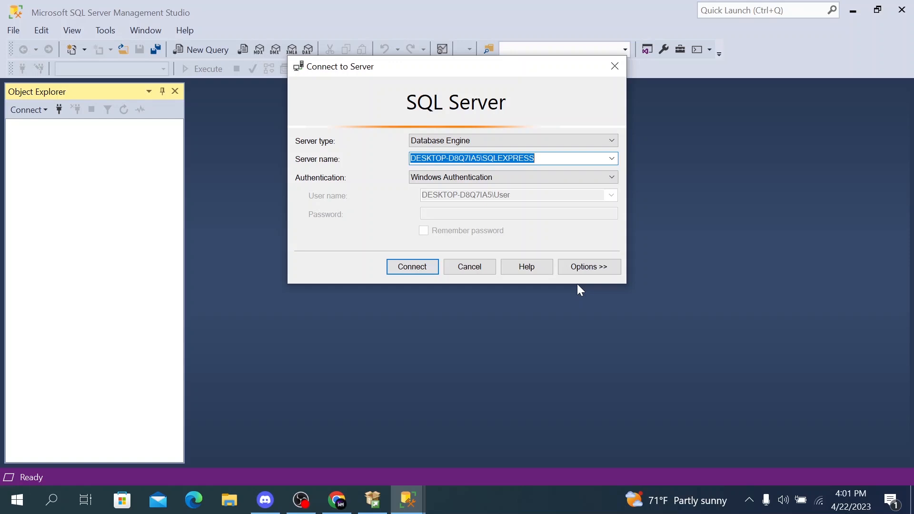
mouse_move(483, 81)
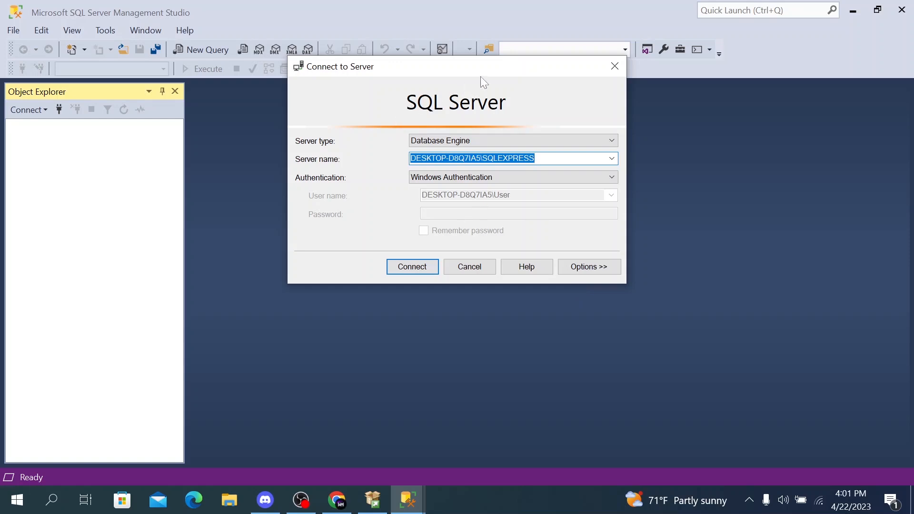
mouse_move(449, 92)
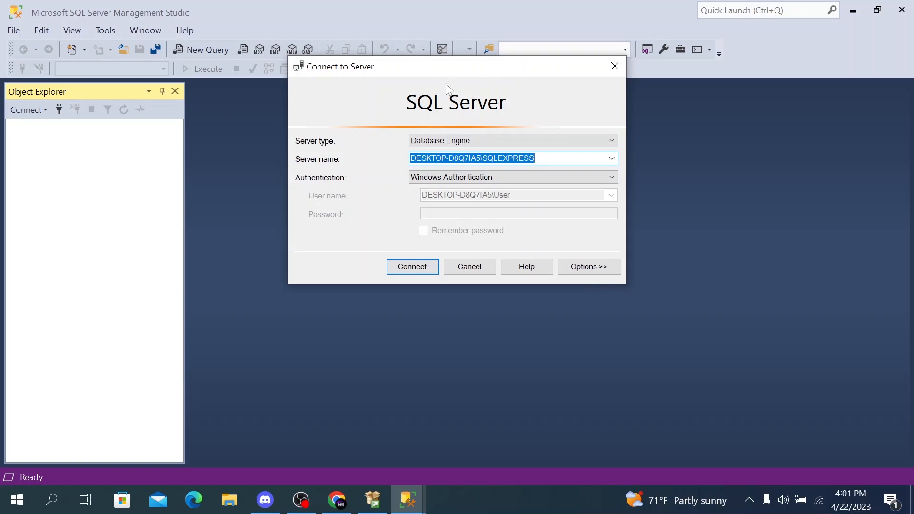
mouse_move(457, 70)
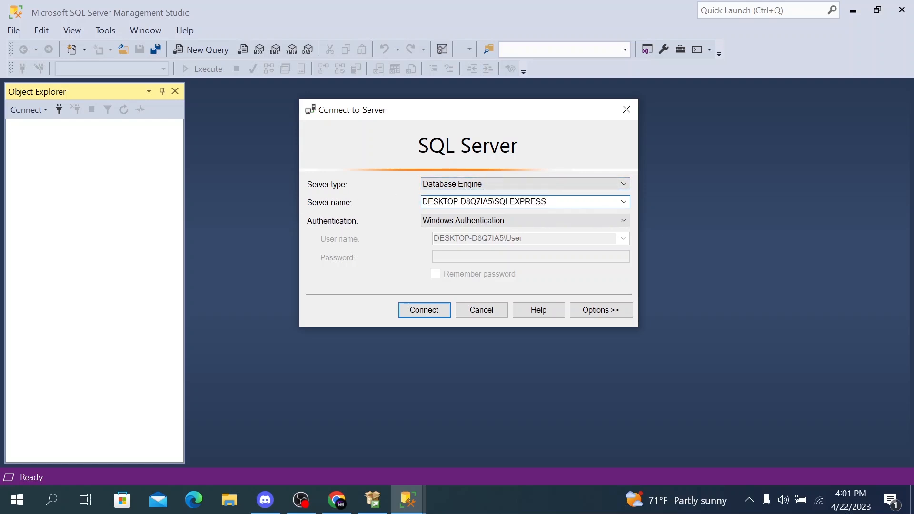
click(524, 202)
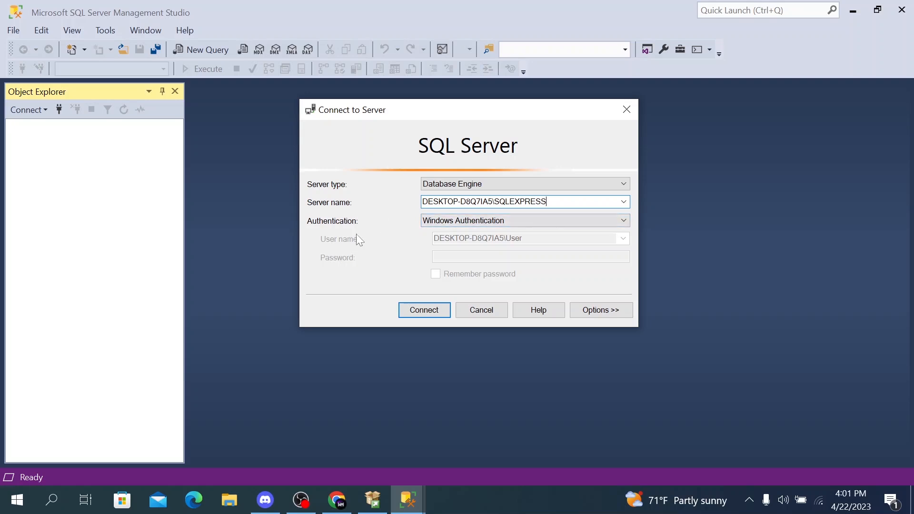
mouse_move(393, 234)
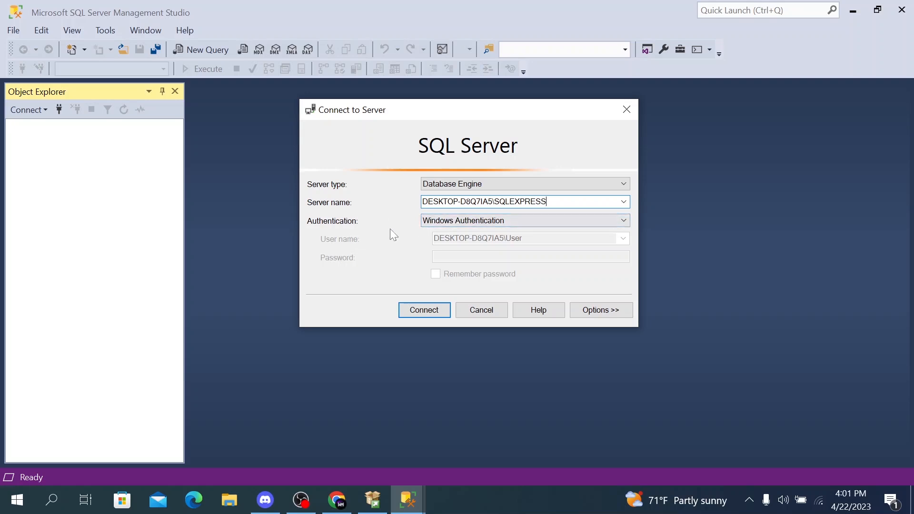
mouse_move(503, 248)
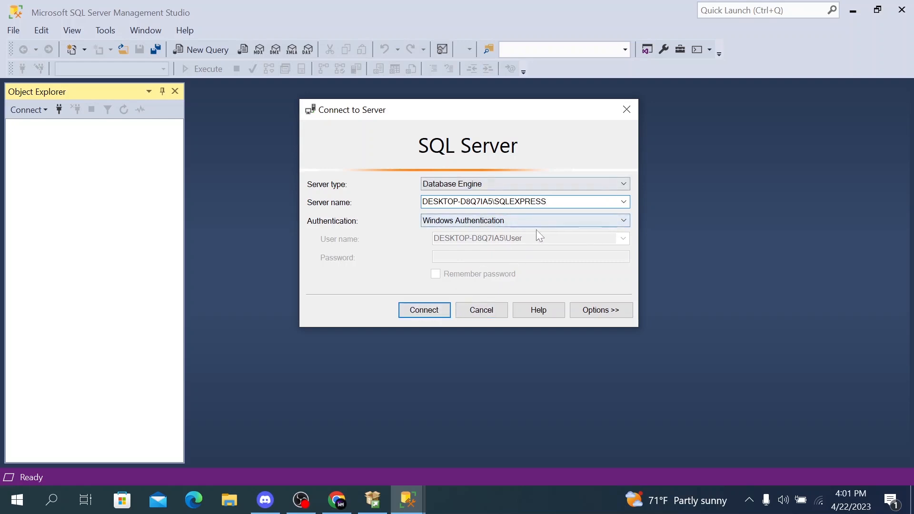
click(524, 201)
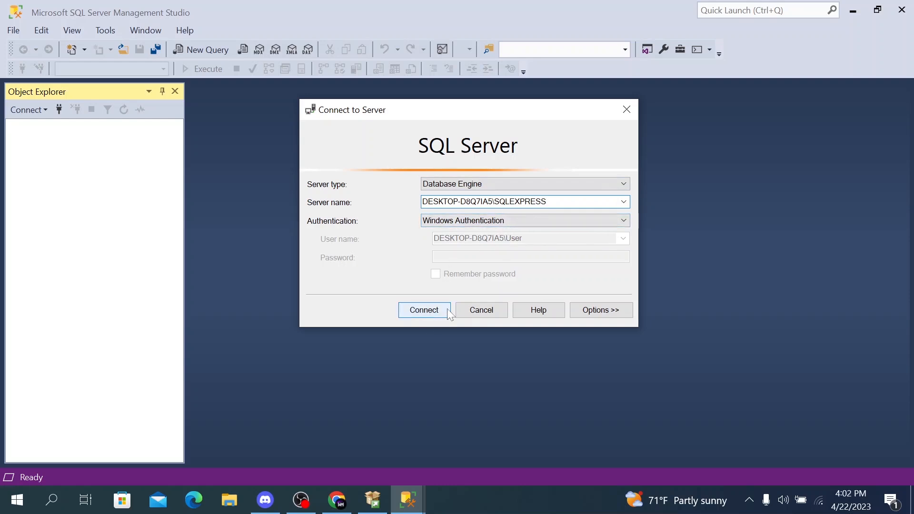
click(424, 310)
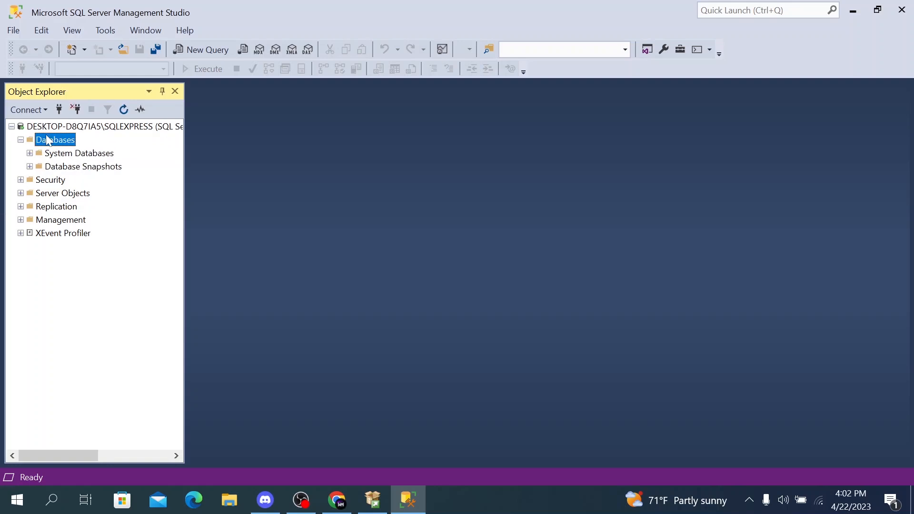
Expand master's System Tables in Object Explorer to reach dbo.MSreplication_options columns.
click(29, 153)
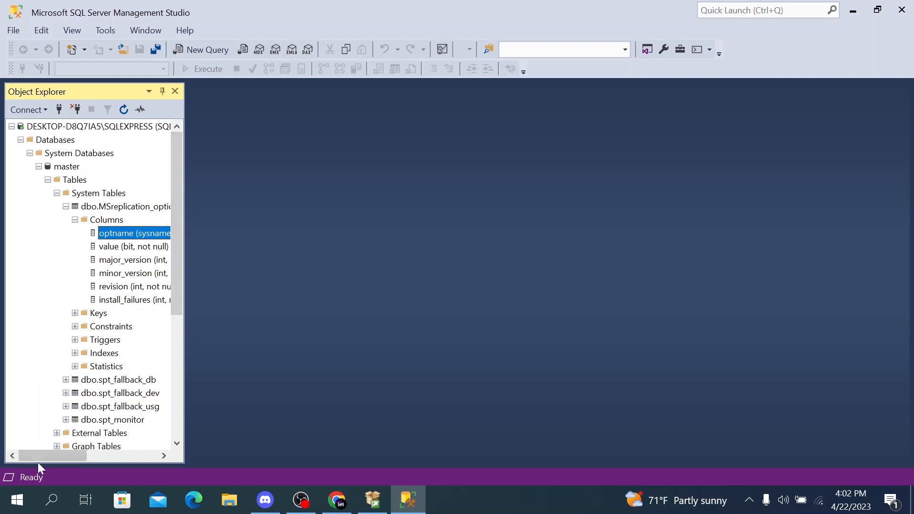
mouse_move(99, 198)
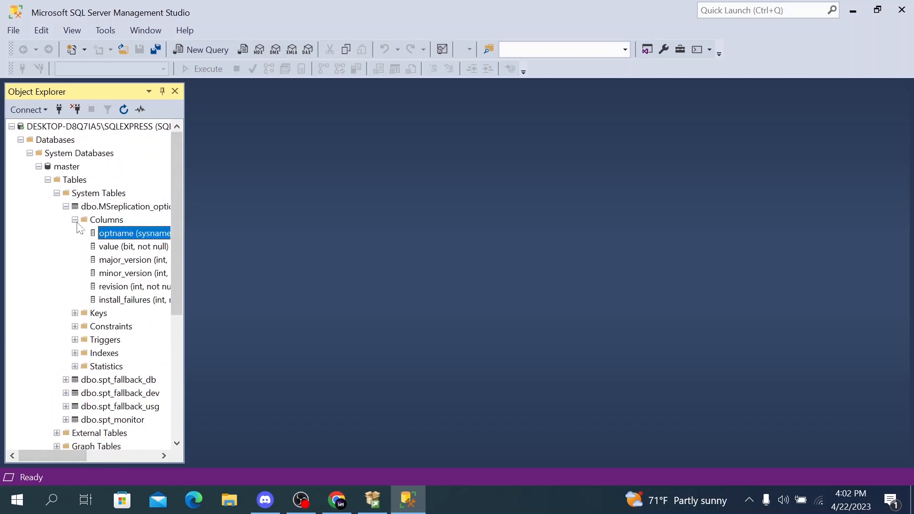
mouse_move(134, 233)
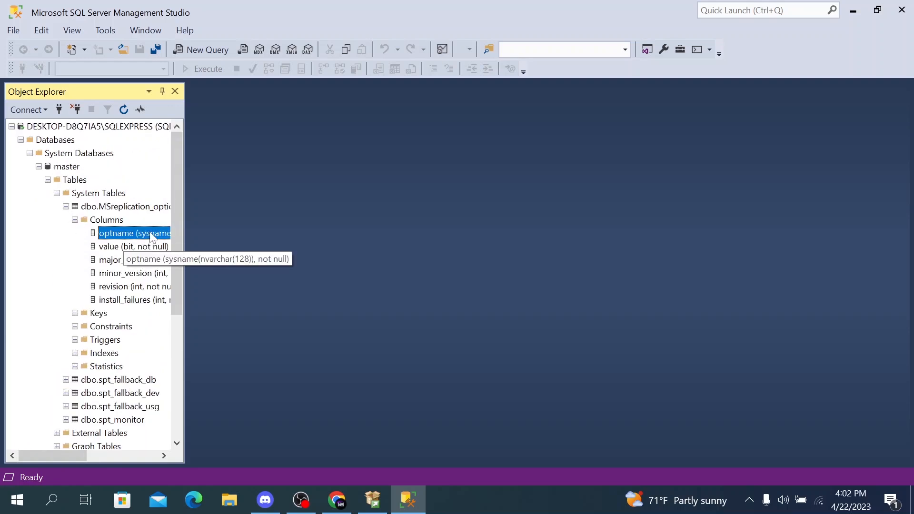
mouse_move(272, 84)
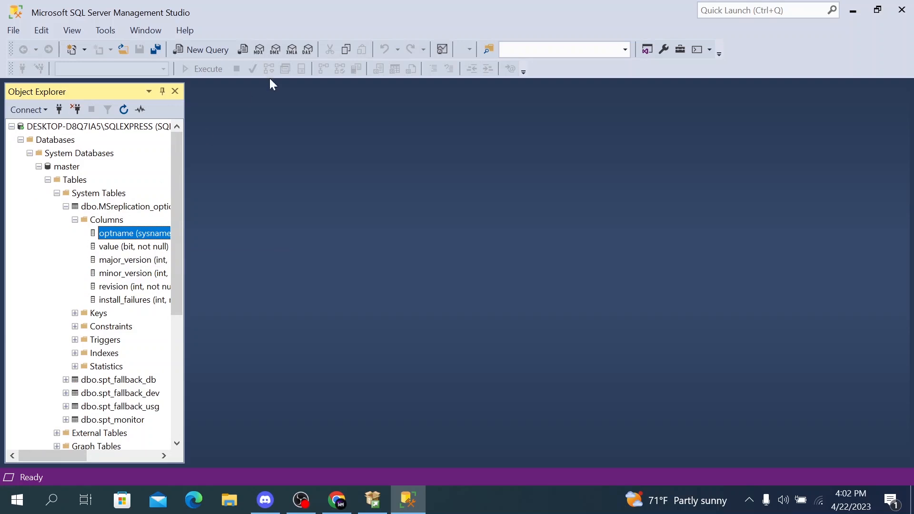
mouse_move(122, 385)
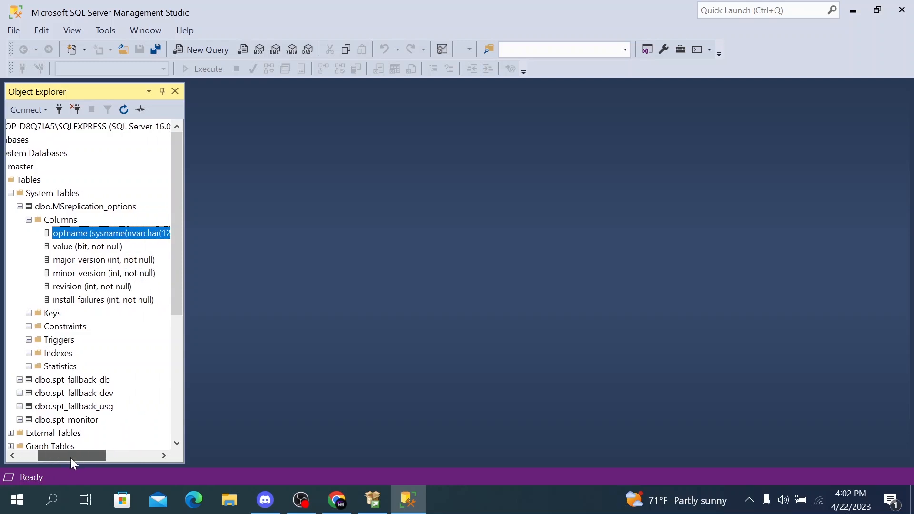
scroll(down, 3)
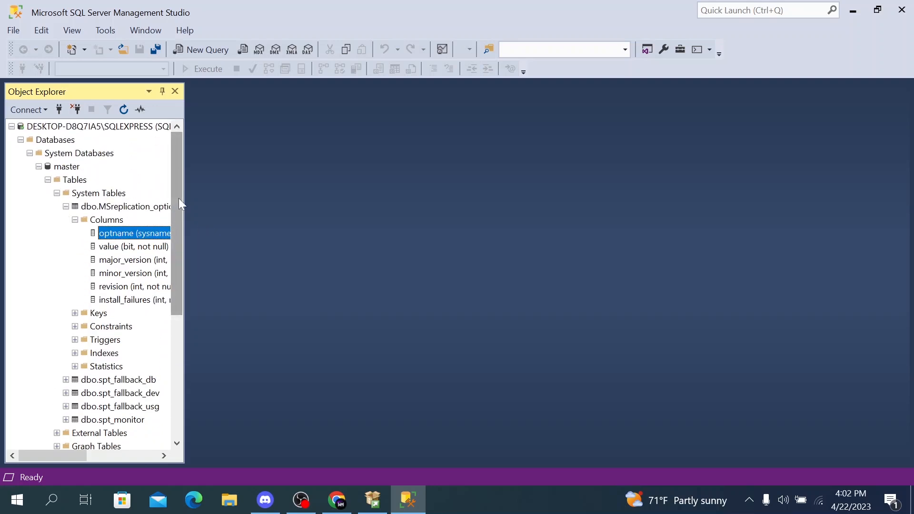
mouse_move(175, 160)
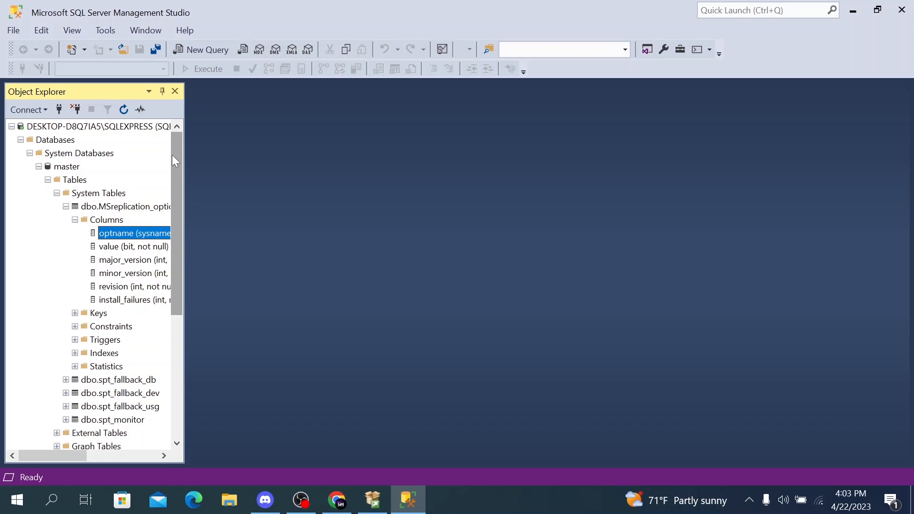